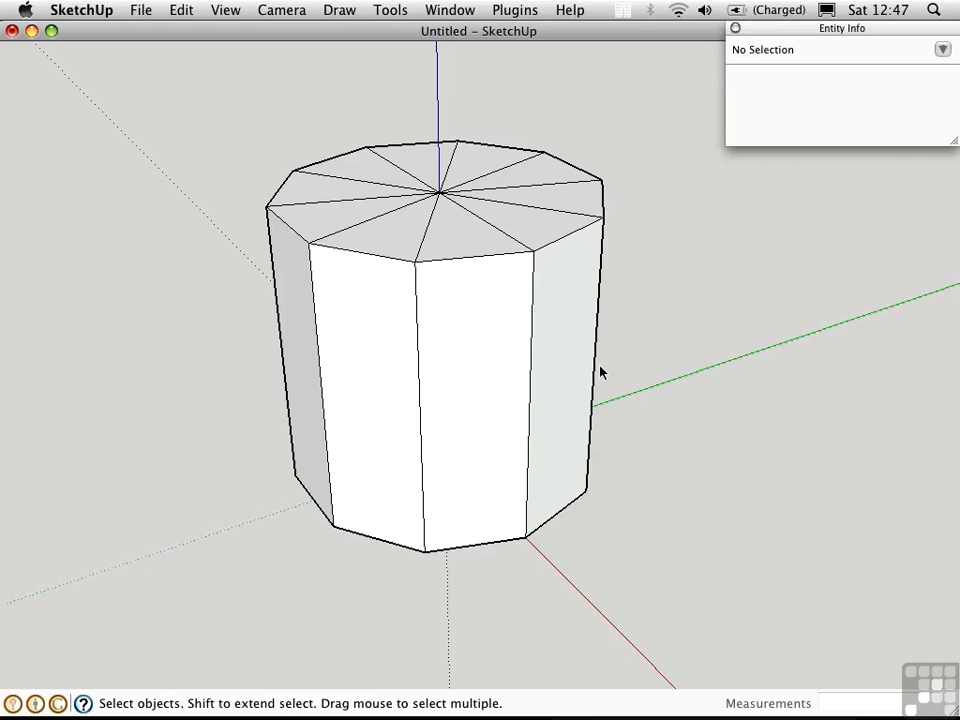
{"action": "mouse_move", "coordinate": [517, 364]}
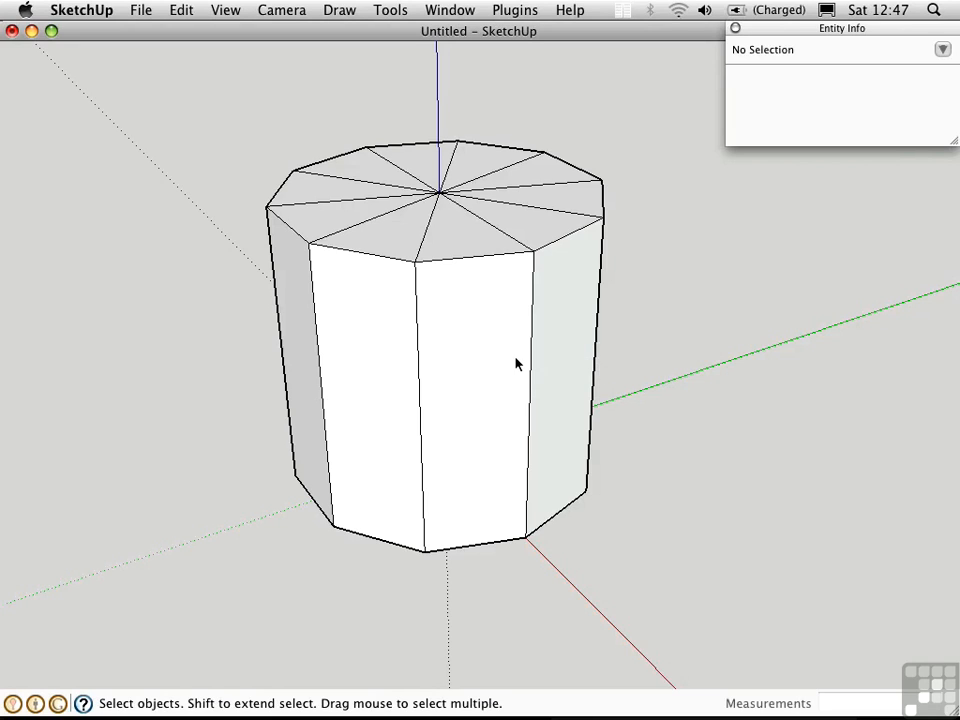
{"action": "mouse_move", "coordinate": [561, 191]}
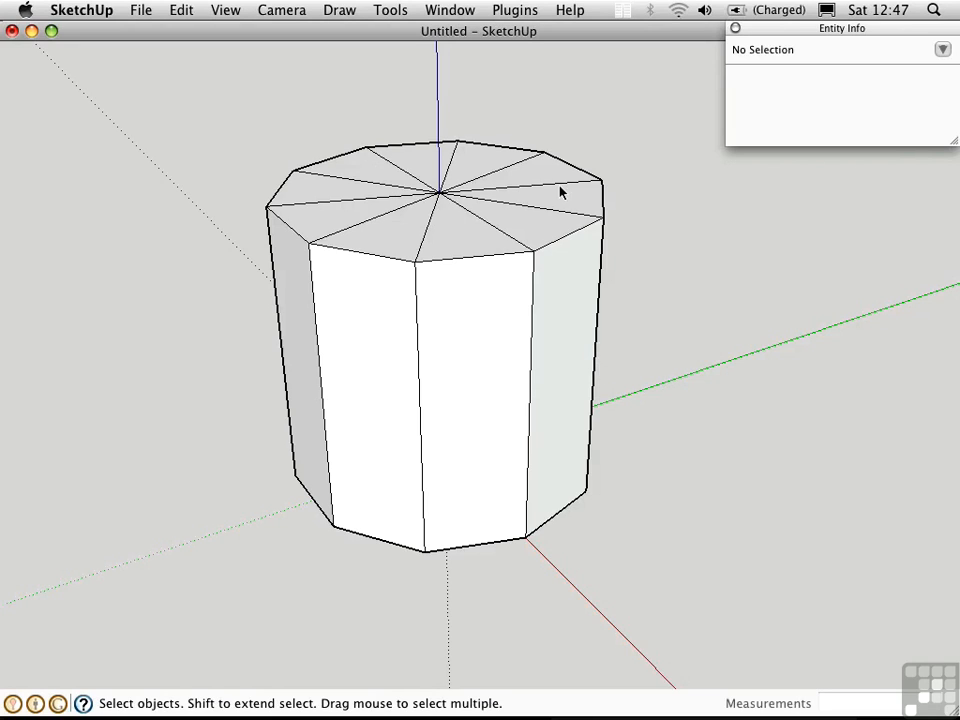
{"action": "mouse_move", "coordinate": [321, 378]}
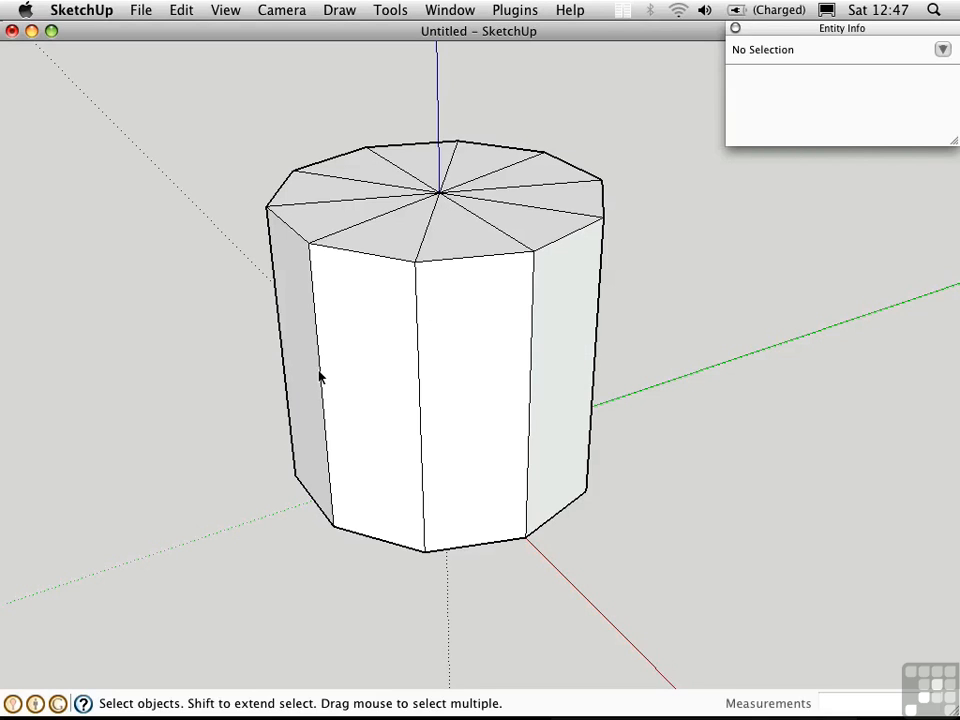
- Select the prism's three front vertical edges and mark them Soft and Smooth in Entity Info
{"action": "left_click", "coordinate": [422, 400]}
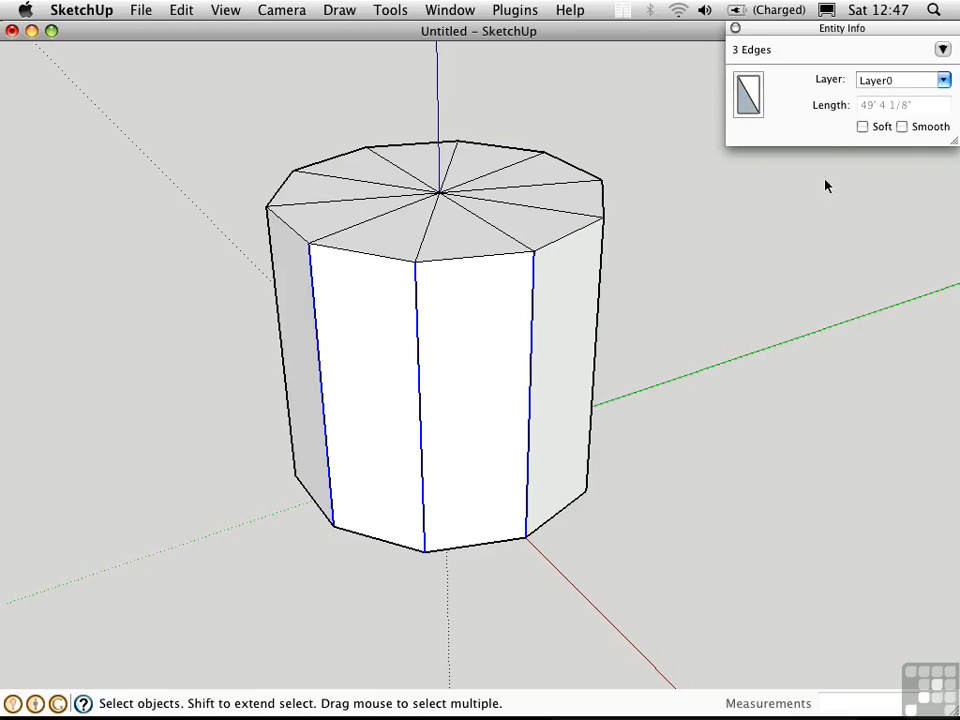
{"action": "mouse_move", "coordinate": [855, 145]}
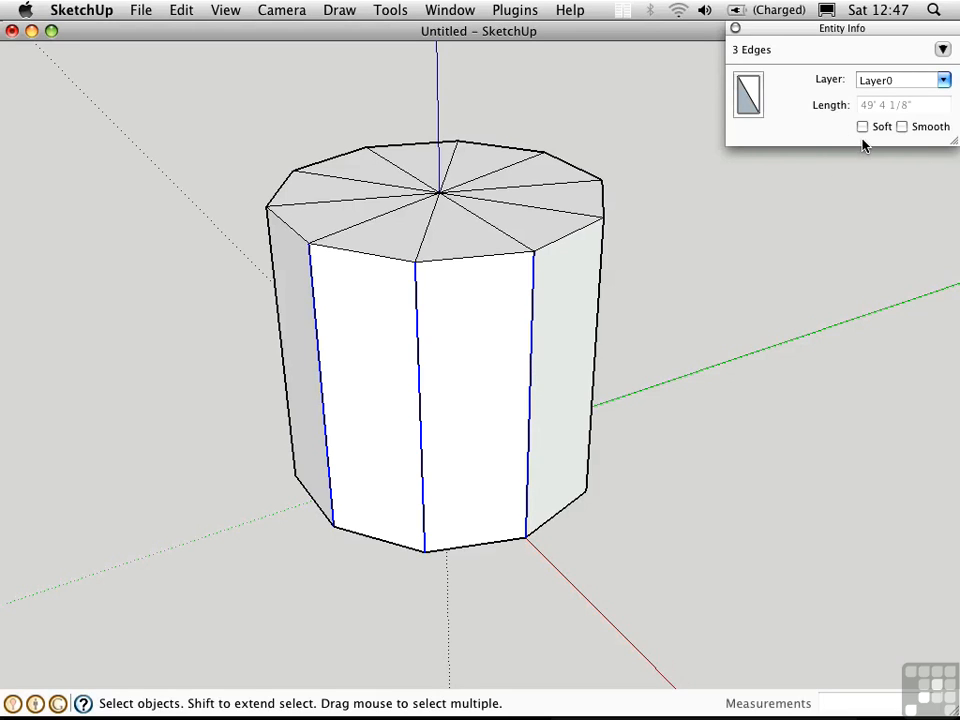
{"action": "mouse_move", "coordinate": [858, 147]}
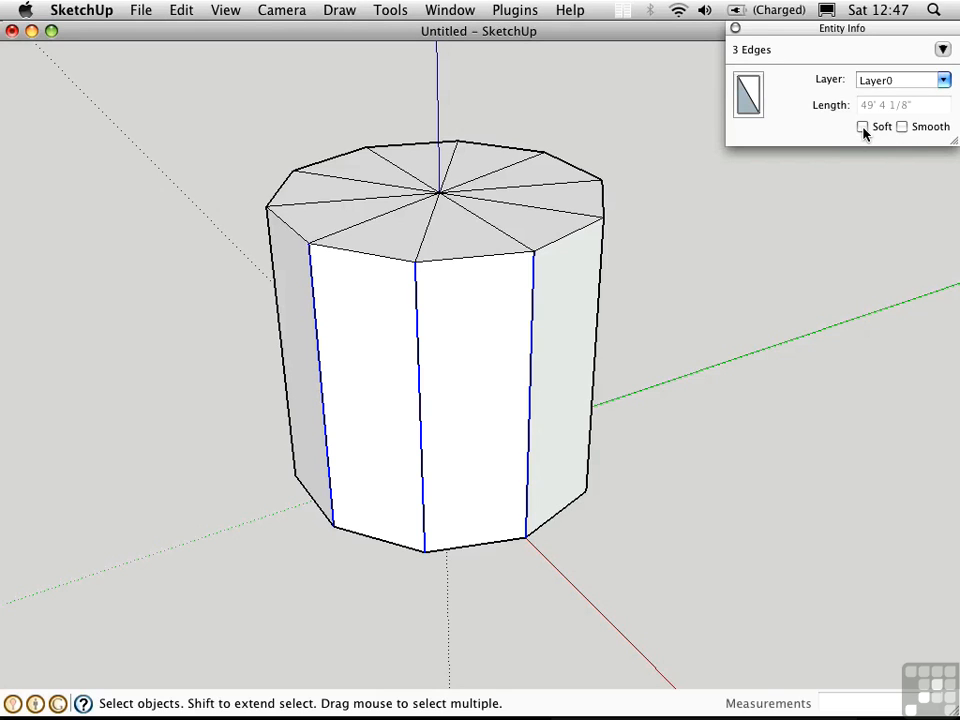
{"action": "left_click", "coordinate": [862, 126]}
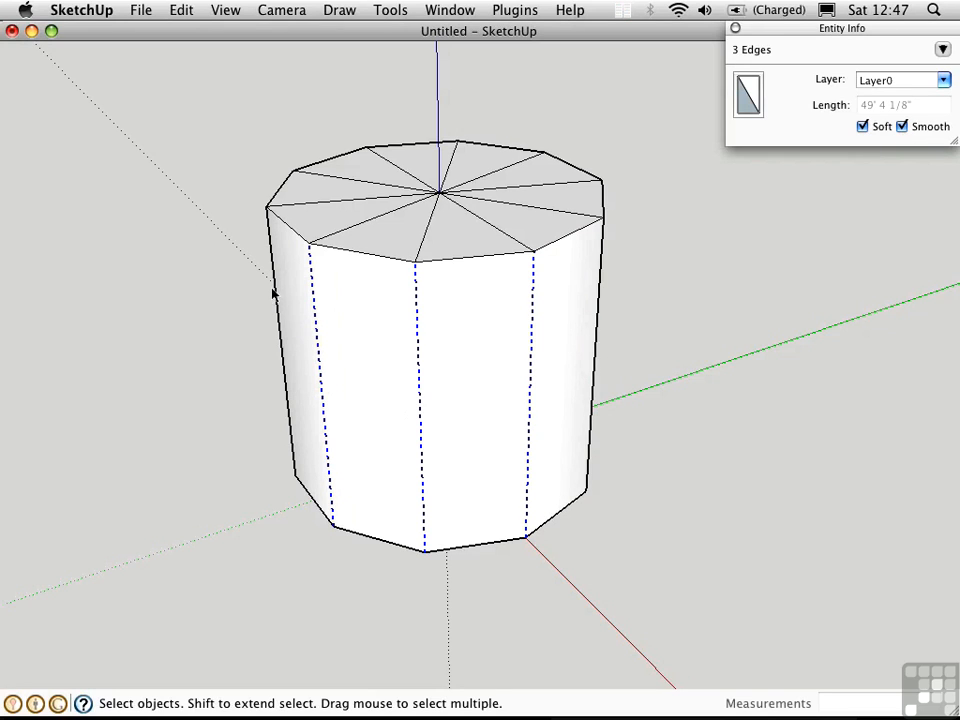
{"action": "mouse_move", "coordinate": [577, 361]}
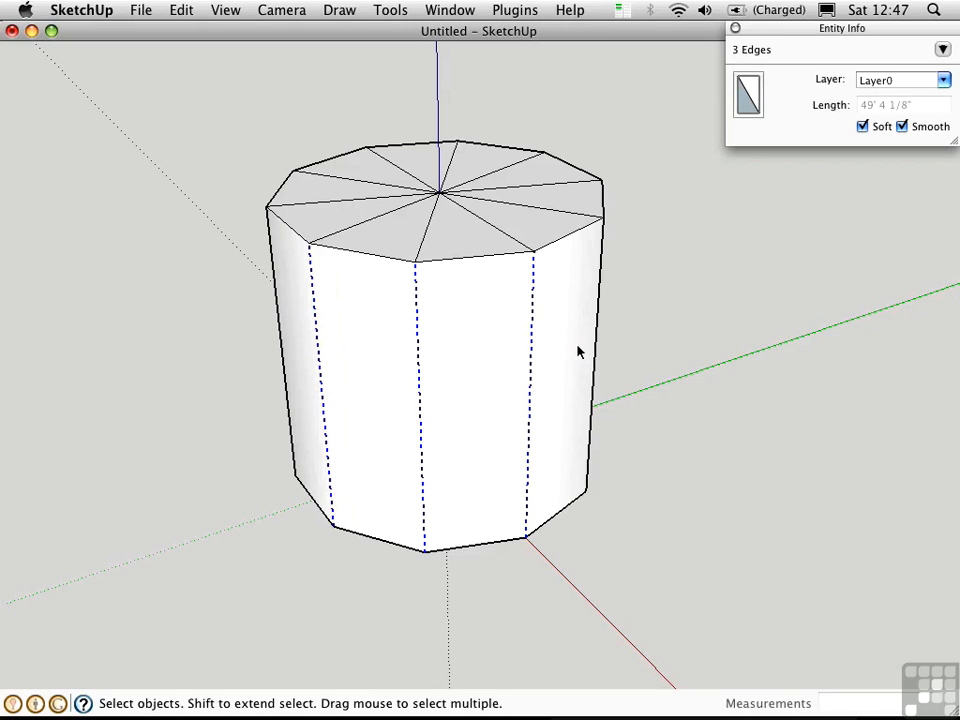
{"action": "mouse_move", "coordinate": [555, 417]}
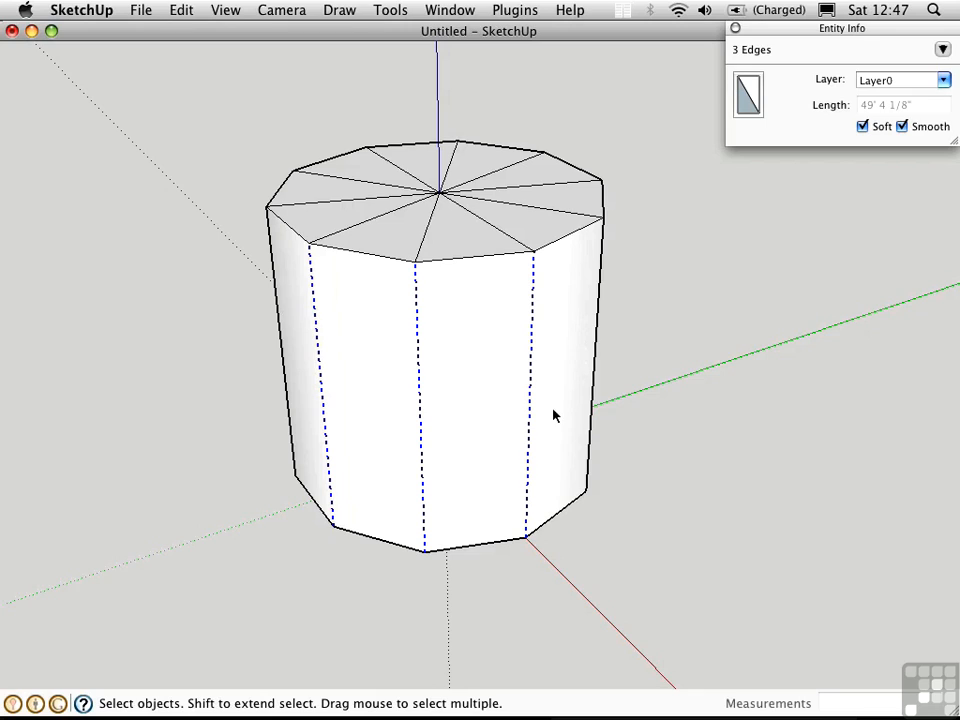
{"action": "mouse_move", "coordinate": [185, 363]}
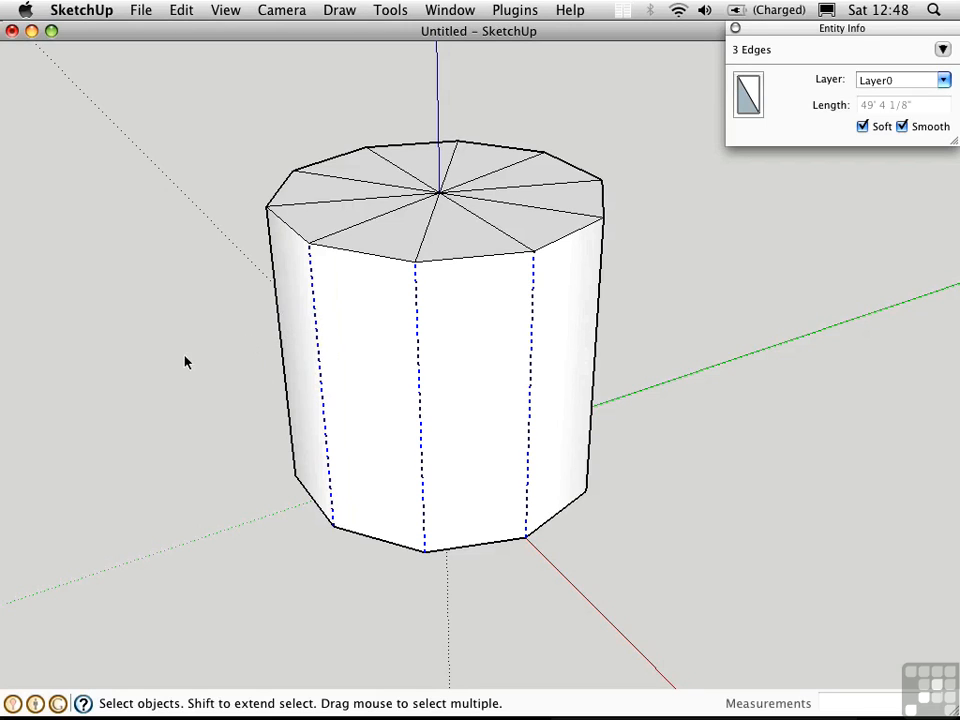
{"action": "mouse_move", "coordinate": [173, 379]}
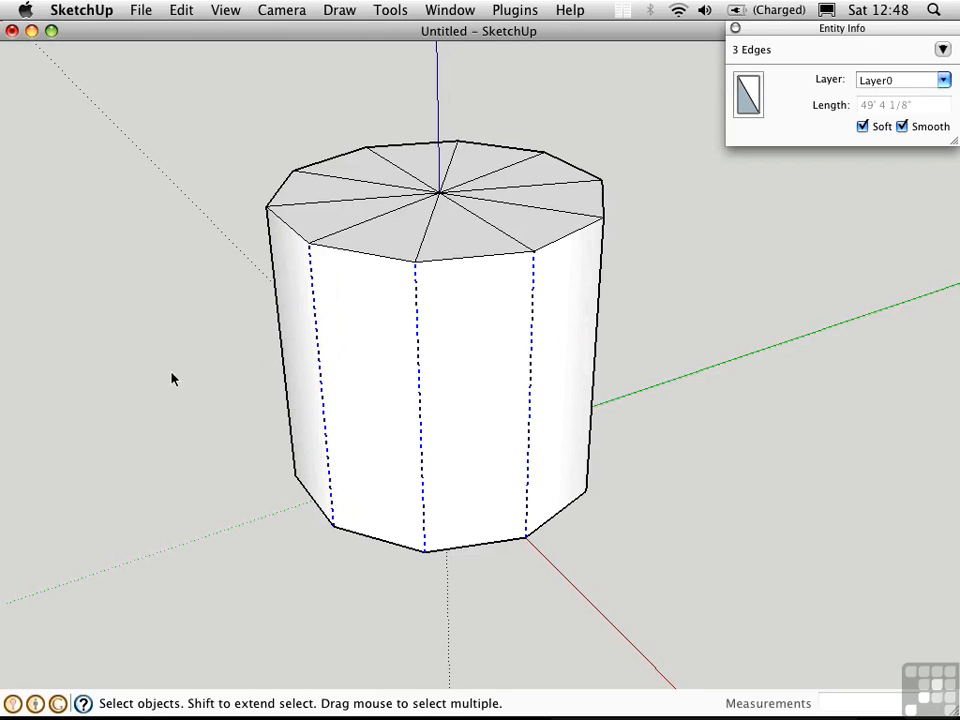
{"action": "mouse_move", "coordinate": [621, 444]}
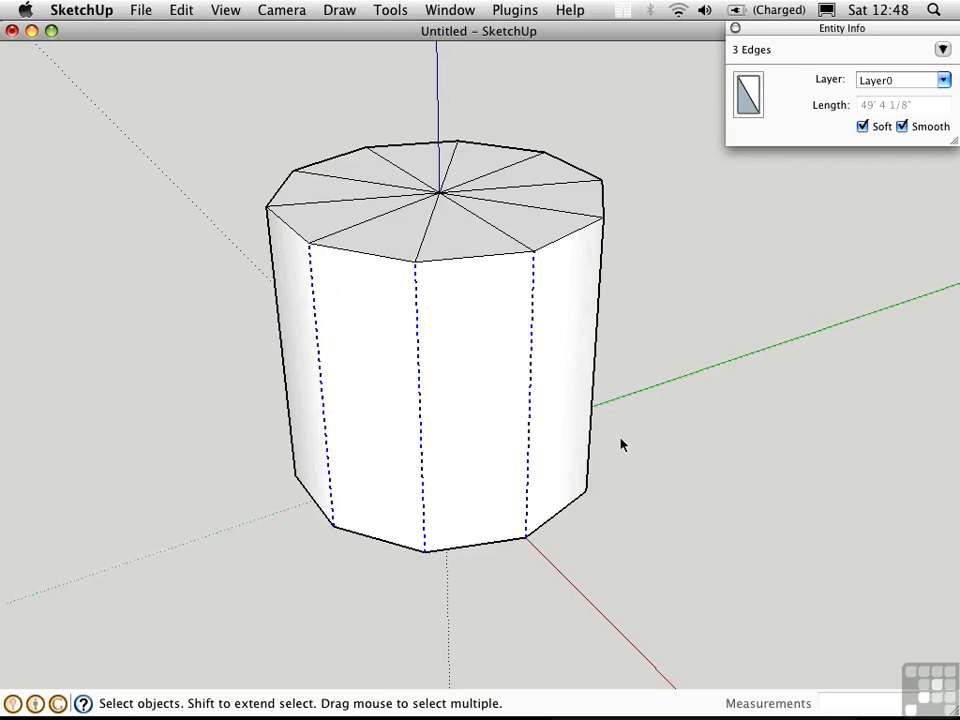
{"action": "mouse_move", "coordinate": [728, 326]}
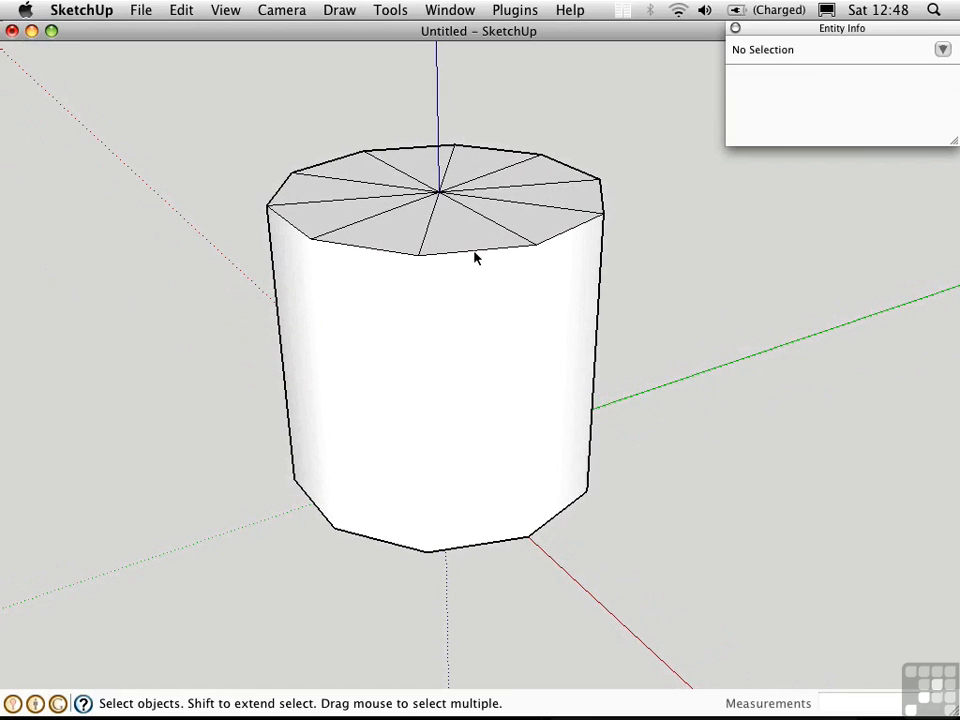
{"action": "mouse_move", "coordinate": [313, 525]}
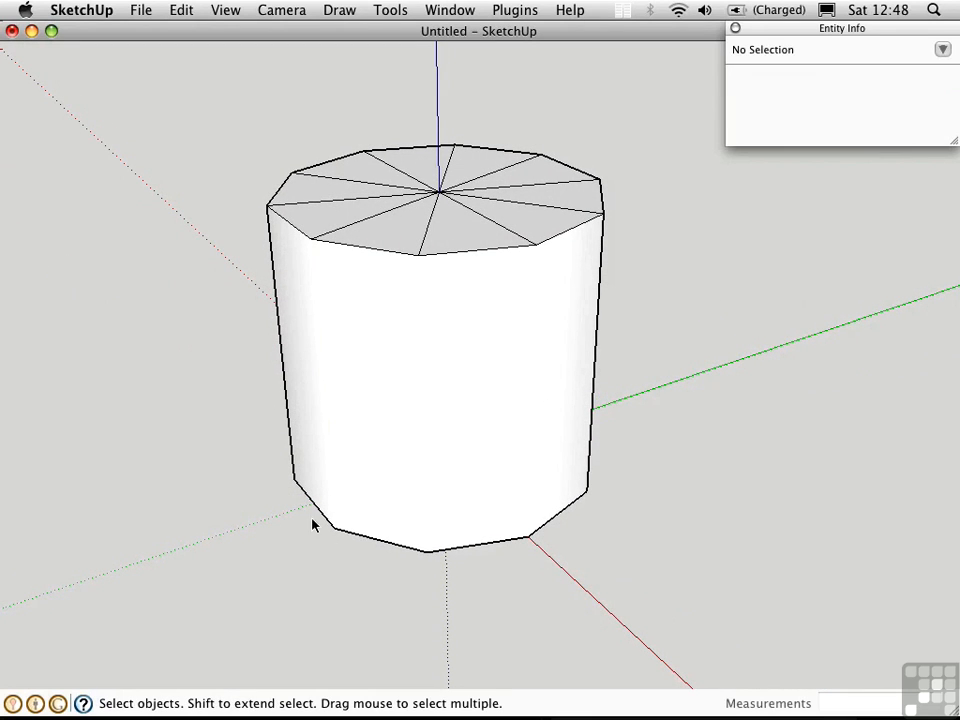
{"action": "mouse_move", "coordinate": [506, 558]}
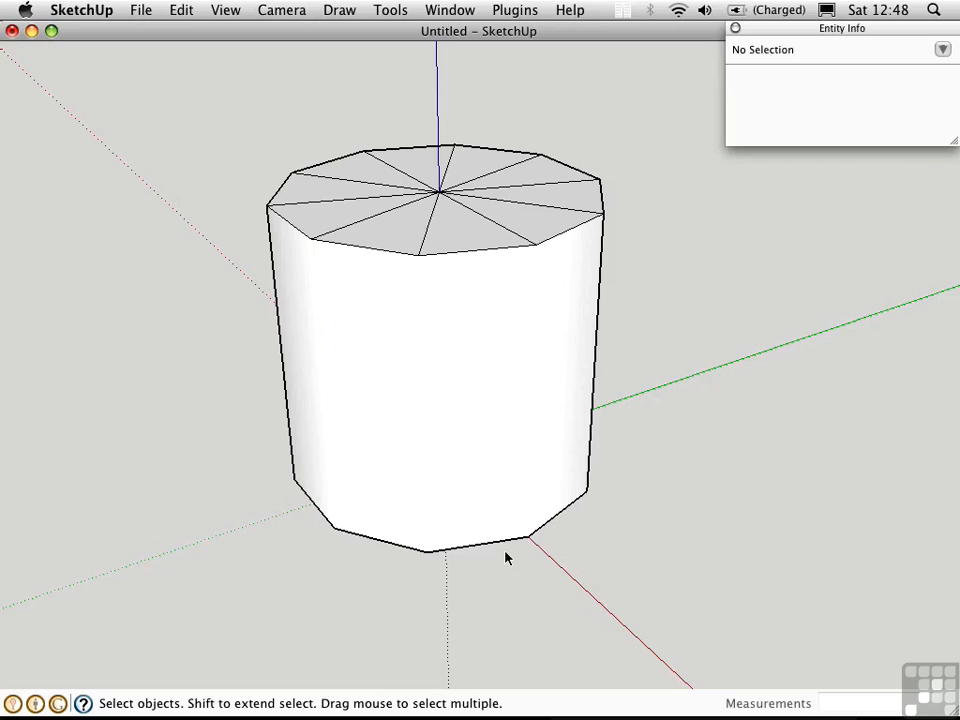
{"action": "mouse_move", "coordinate": [480, 563]}
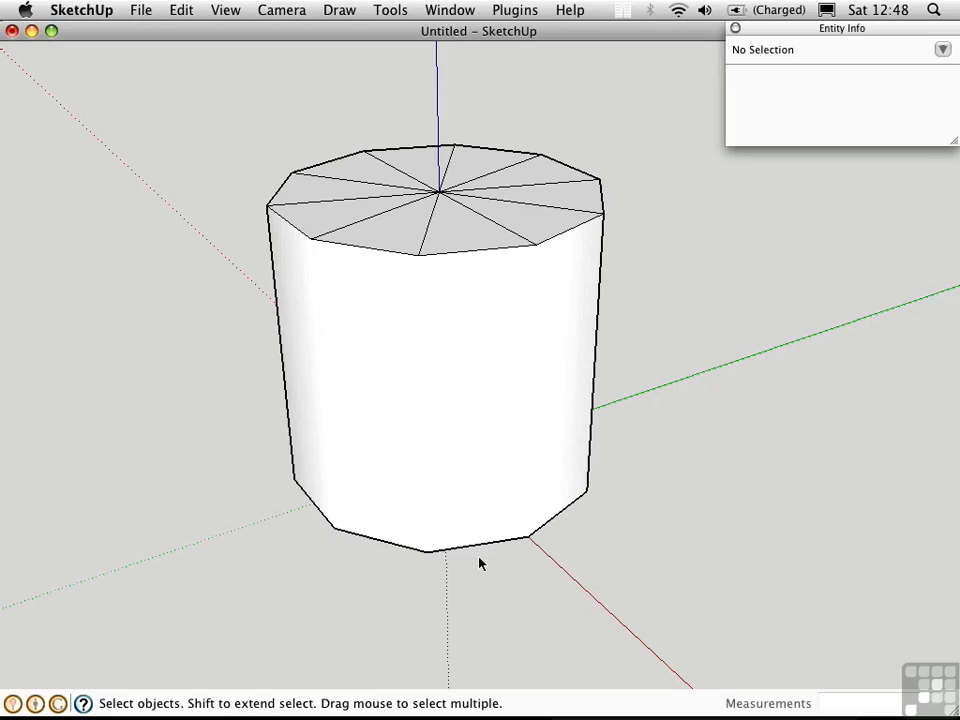
{"action": "mouse_move", "coordinate": [585, 453]}
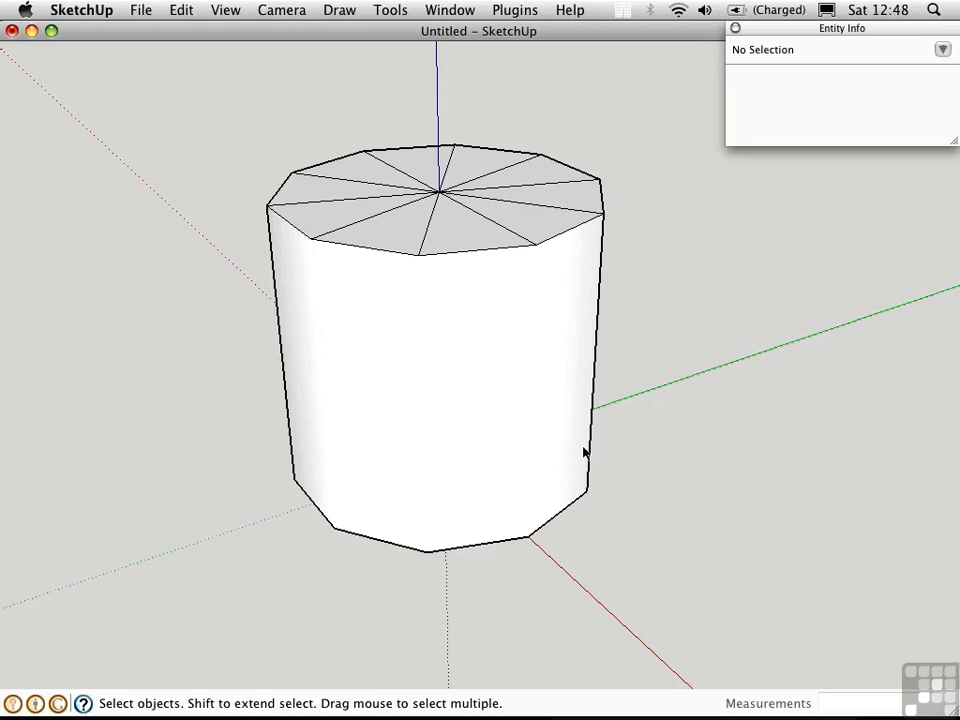
{"action": "mouse_move", "coordinate": [601, 518]}
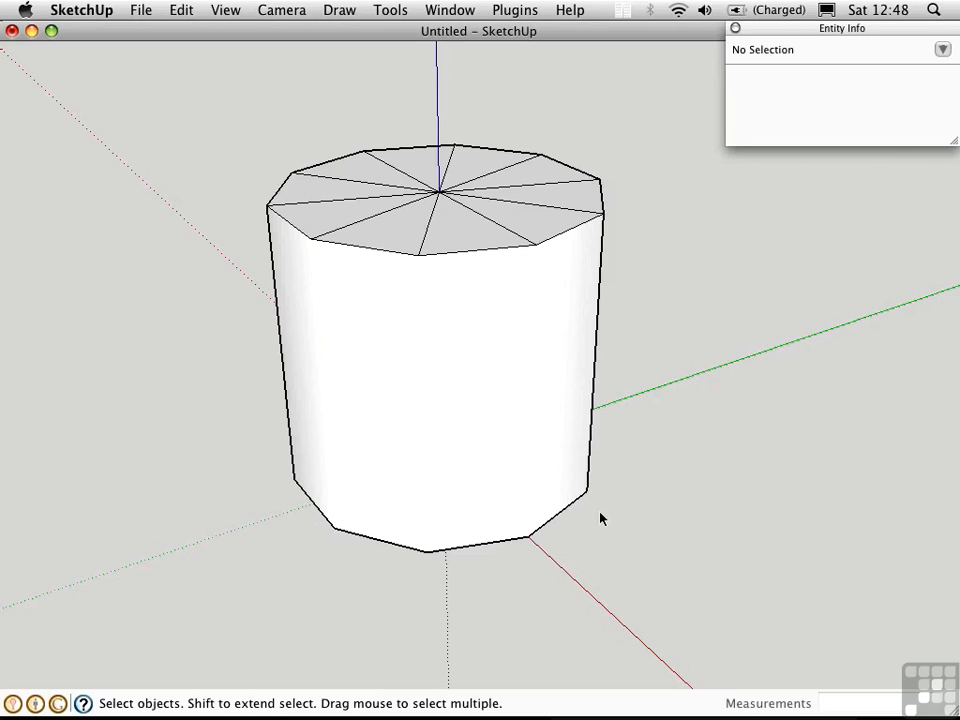
{"action": "mouse_move", "coordinate": [667, 550]}
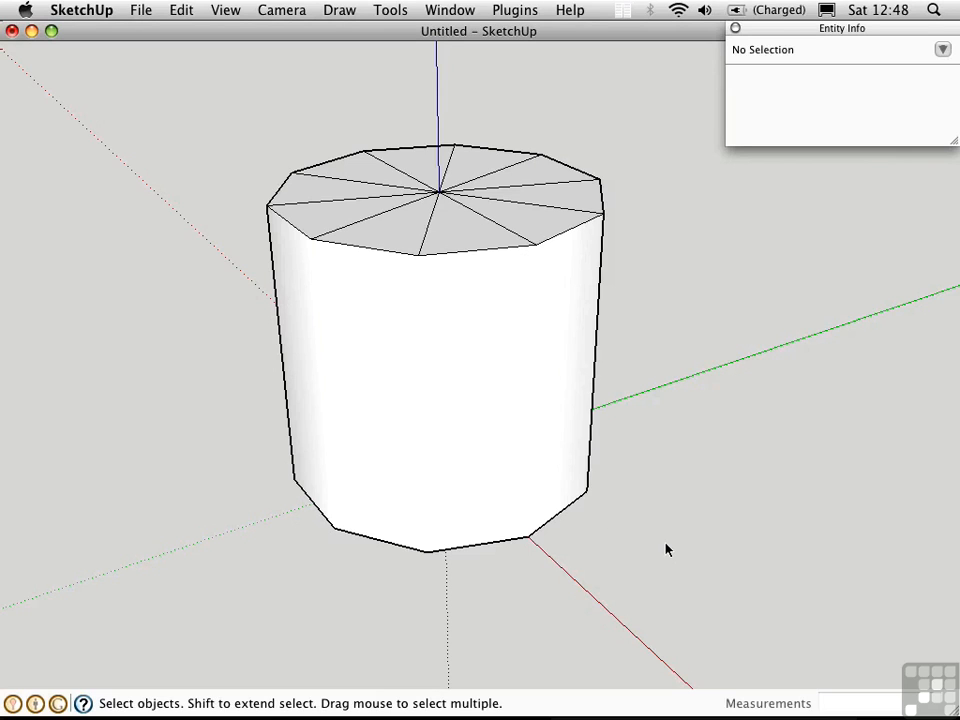
{"action": "mouse_move", "coordinate": [448, 254]}
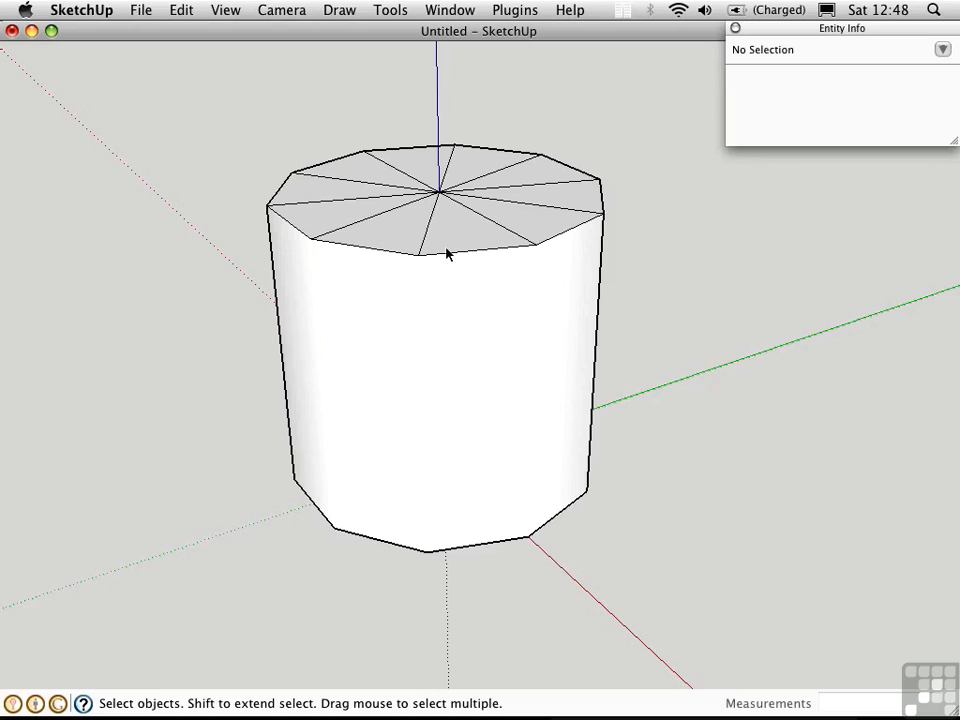
- Show hidden geometry and untick Smooth on the three dashed front edges, keeping Soft
{"action": "left_click", "coordinate": [225, 10]}
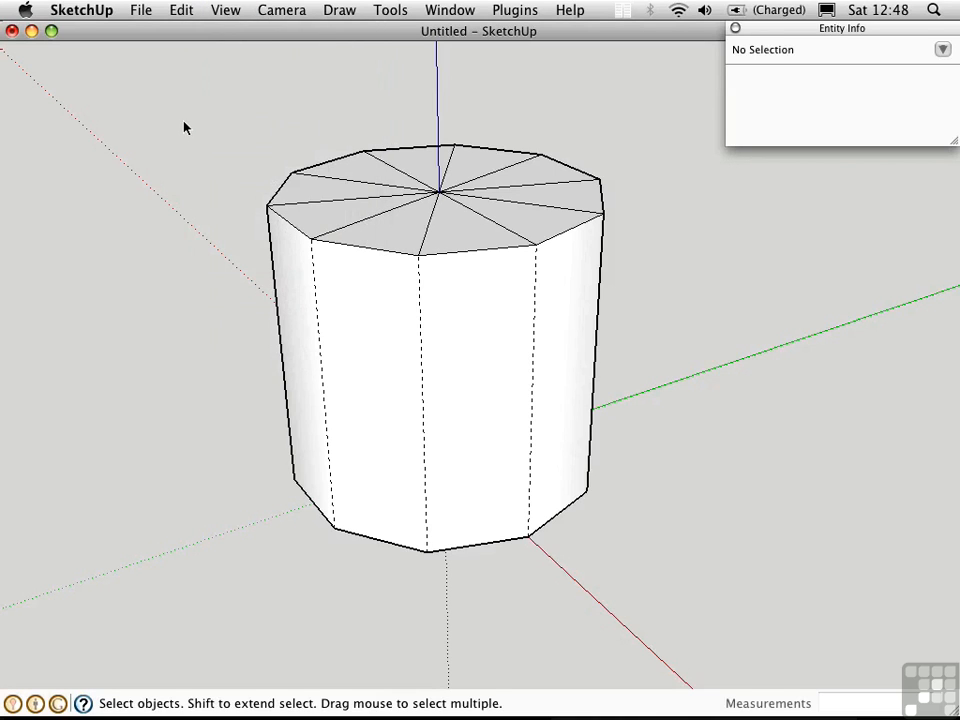
{"action": "left_click", "coordinate": [322, 380]}
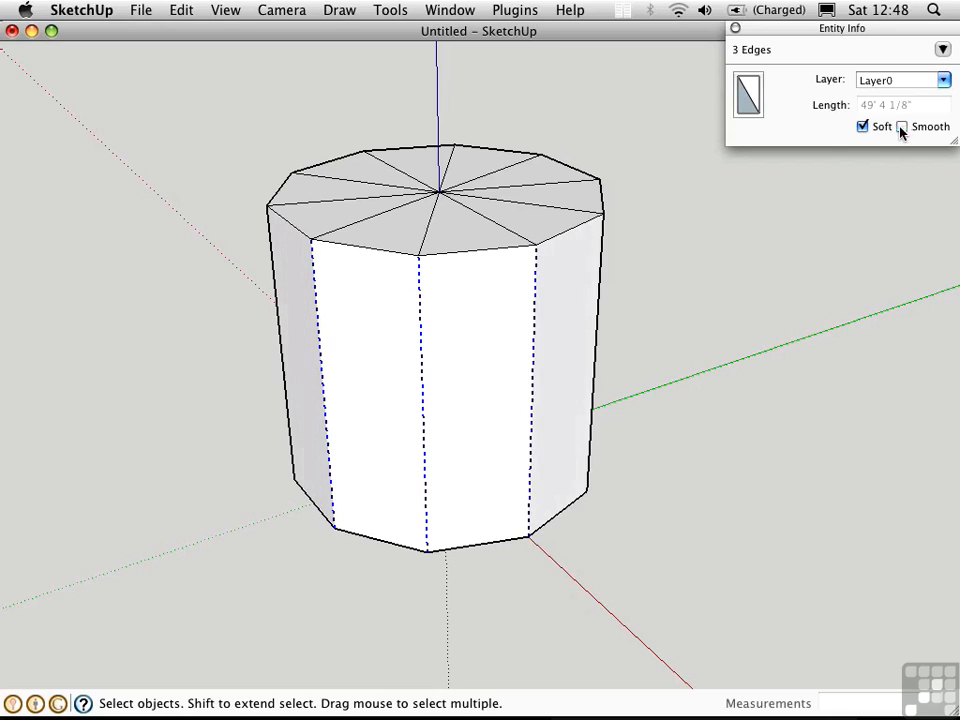
{"action": "left_click", "coordinate": [530, 356]}
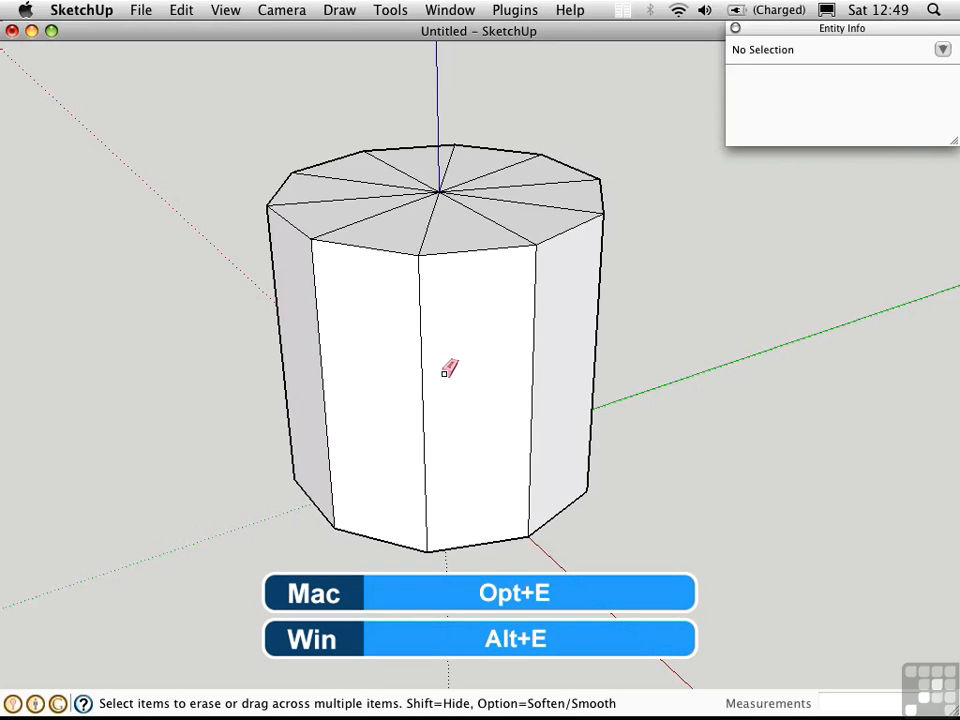
{"action": "mouse_move", "coordinate": [537, 362]}
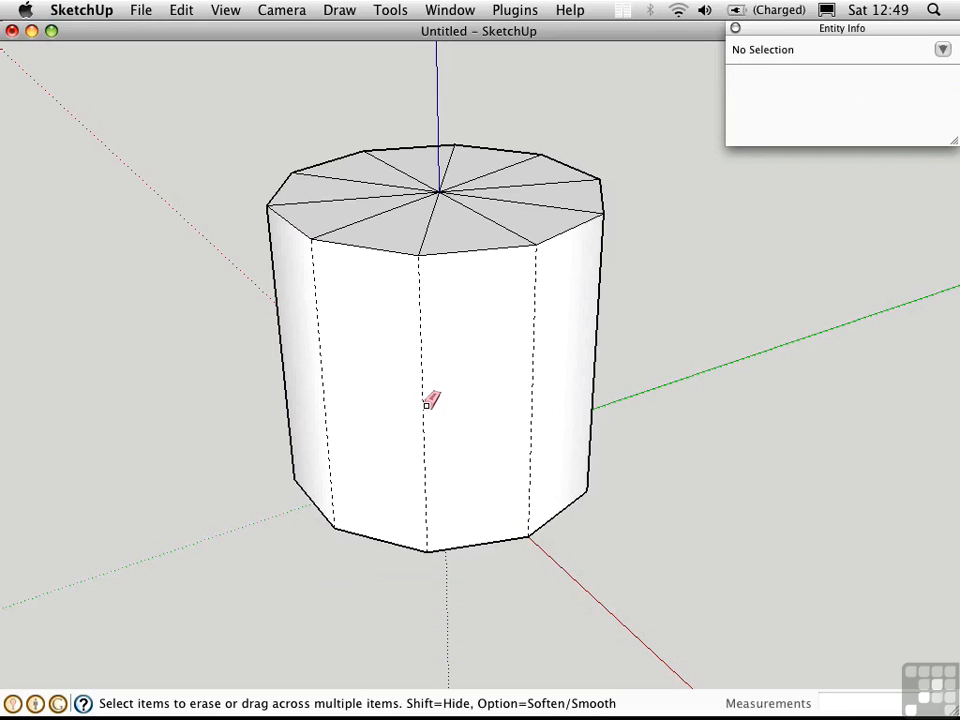
{"action": "mouse_move", "coordinate": [225, 10]}
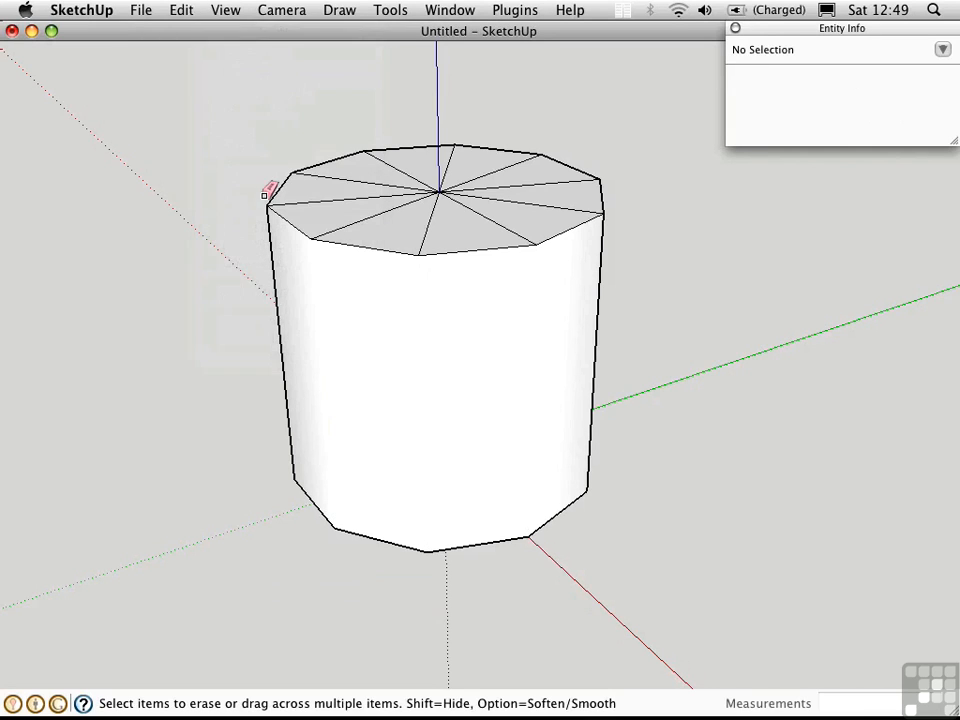
{"action": "mouse_move", "coordinate": [222, 425]}
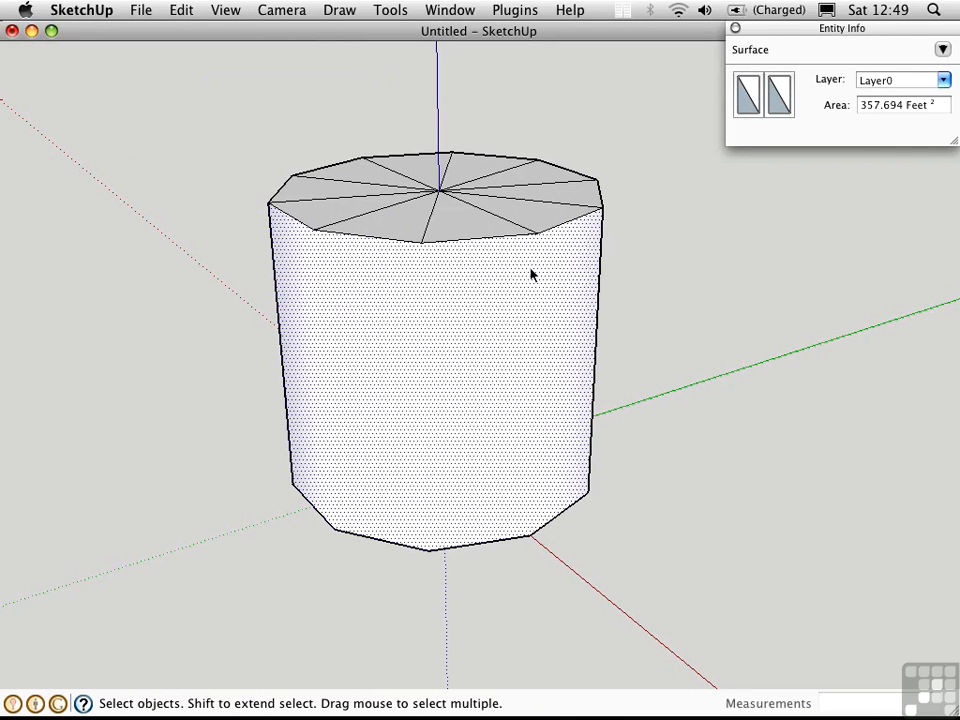
{"action": "mouse_move", "coordinate": [556, 305]}
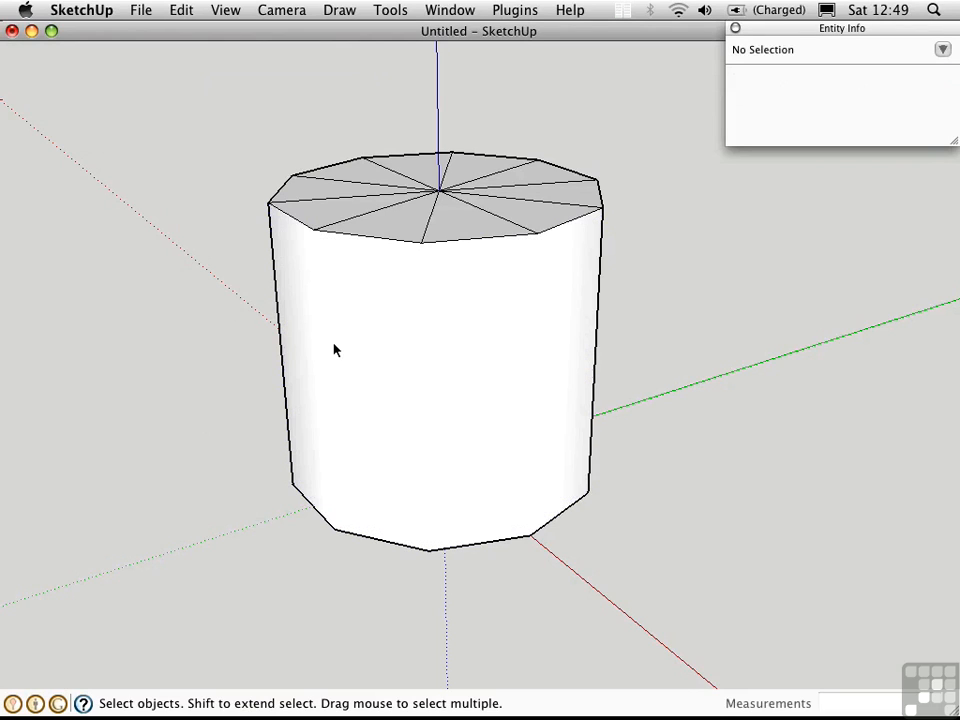
{"action": "mouse_move", "coordinate": [377, 377]}
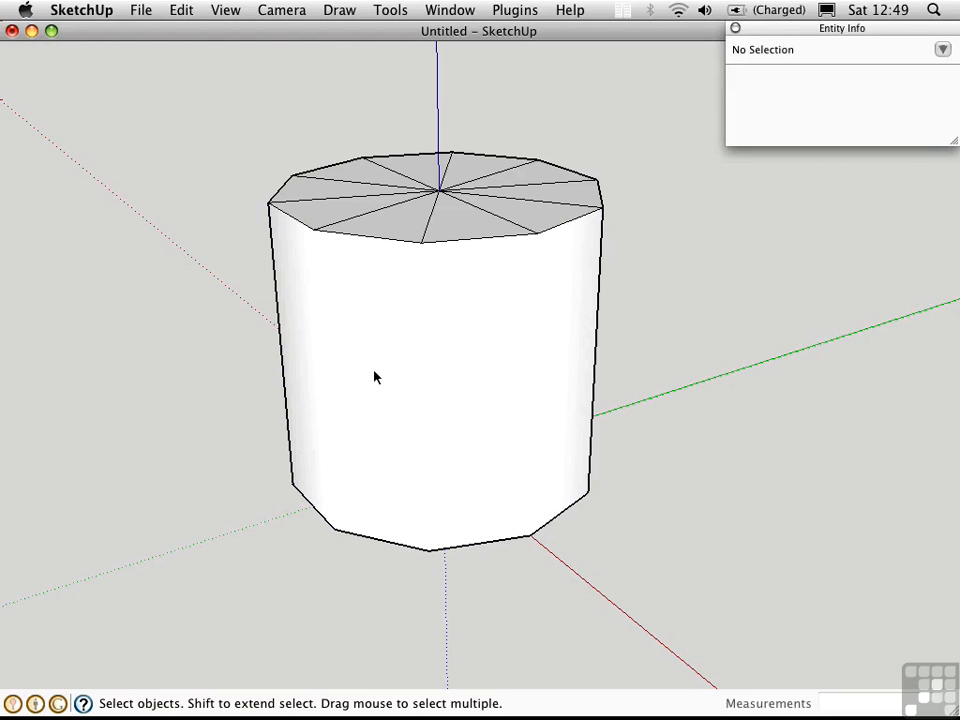
{"action": "mouse_move", "coordinate": [407, 383]}
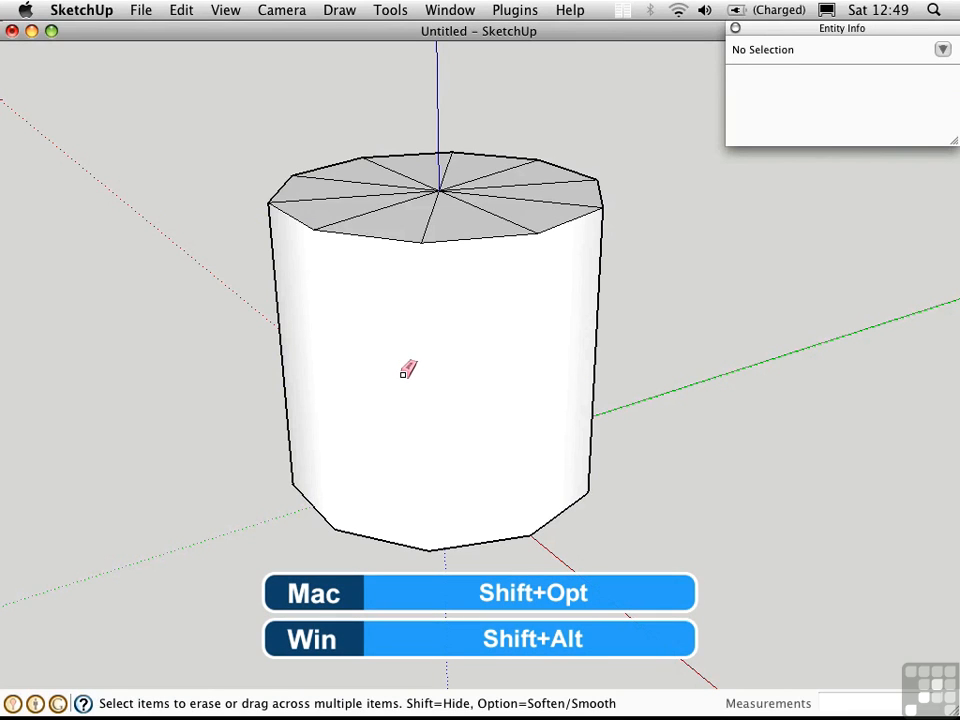
- Unsoften the prism's vertical side edges with Eraser Shift+Option clicks
{"action": "left_click", "coordinate": [532, 340]}
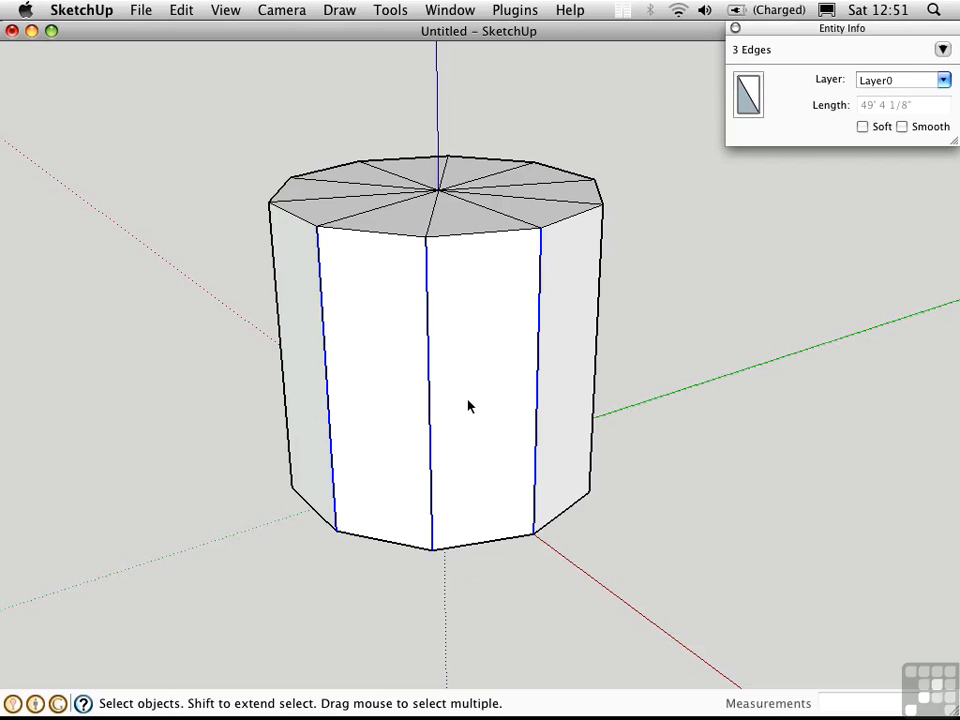
- Hide the three selected front vertical edges with Edit > Hide
{"action": "left_click", "coordinate": [181, 10]}
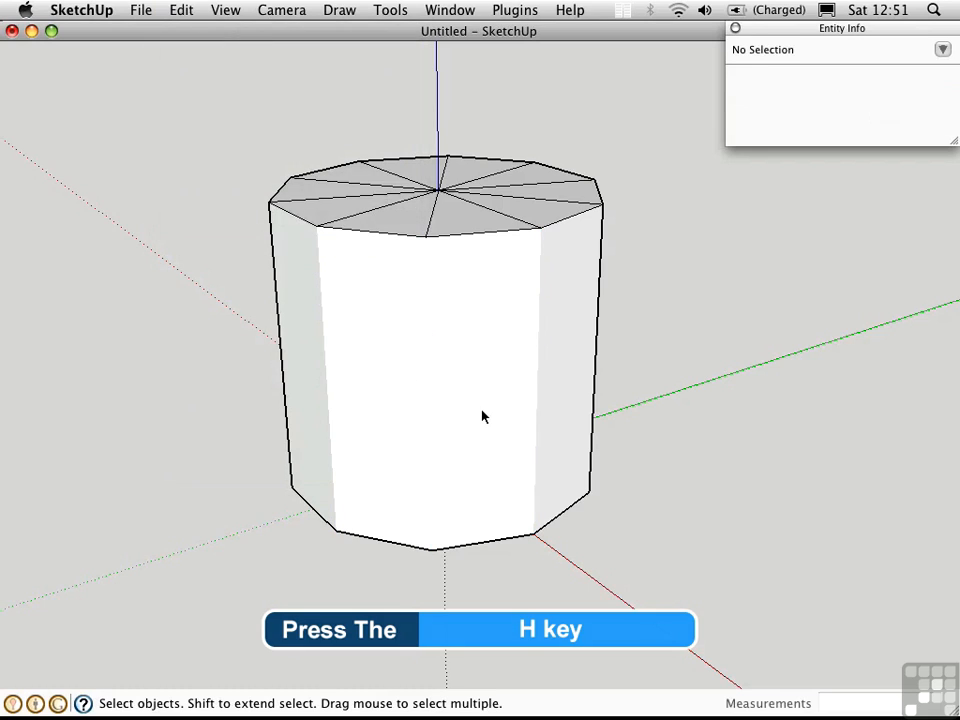
{"action": "key", "text": "h"}
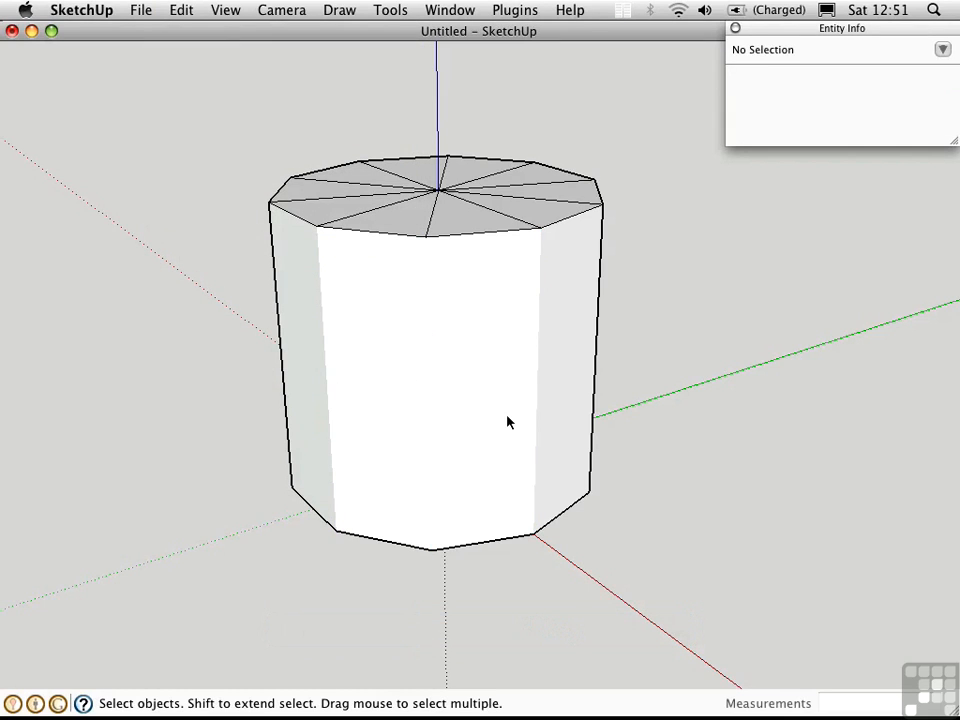
{"action": "mouse_move", "coordinate": [500, 421]}
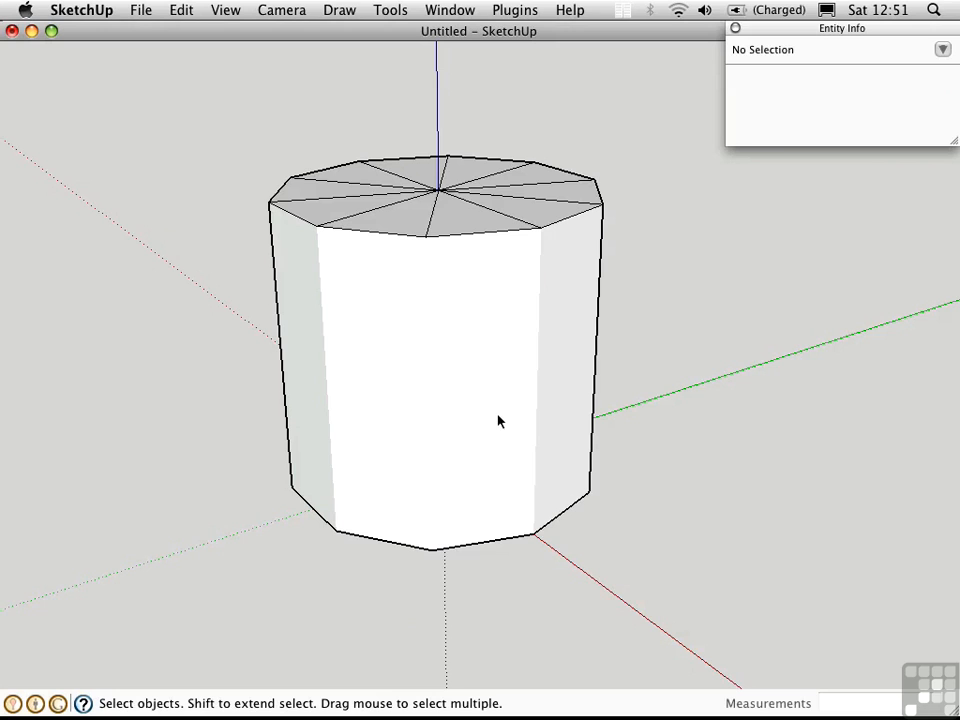
{"action": "mouse_move", "coordinate": [484, 376]}
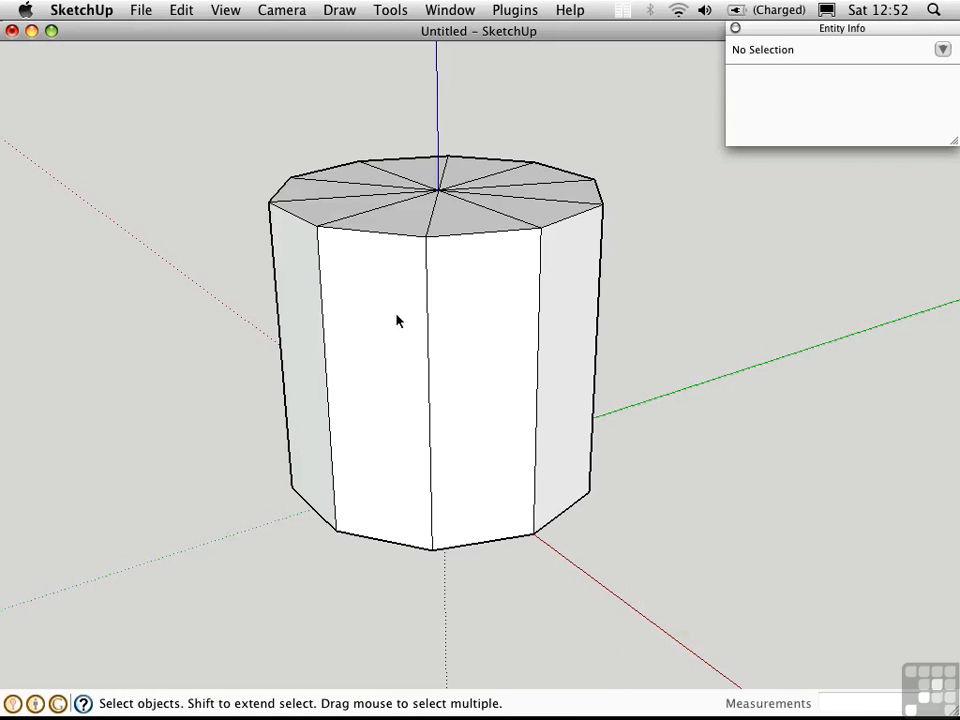
{"action": "mouse_move", "coordinate": [407, 377]}
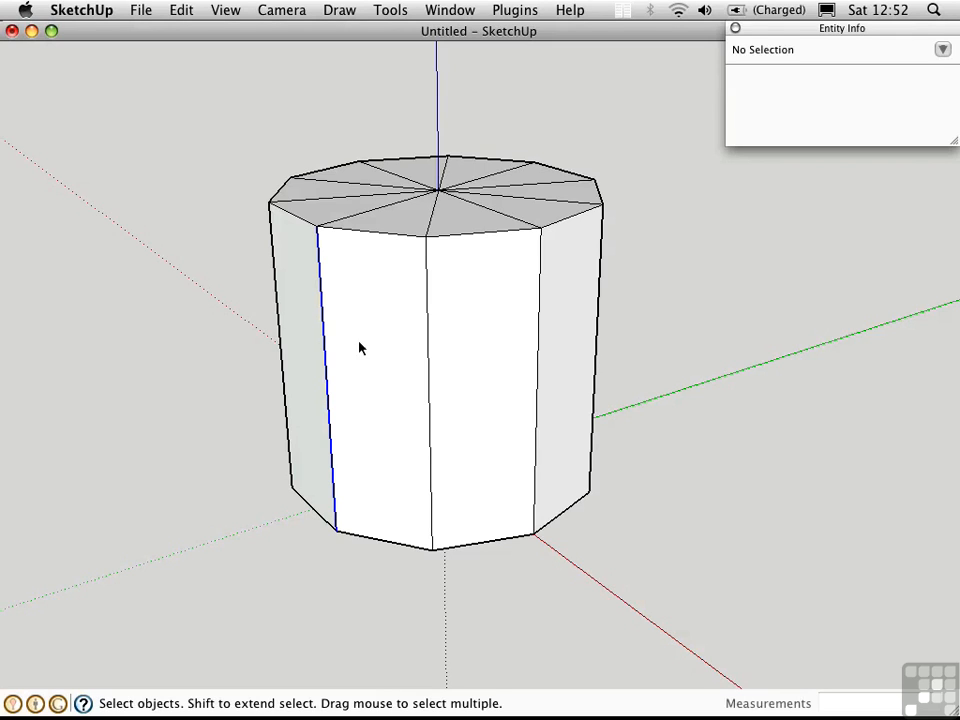
- Shift-select the front vertical edges and tick Soft and Smooth in Entity Info
{"action": "left_click", "coordinate": [545, 360]}
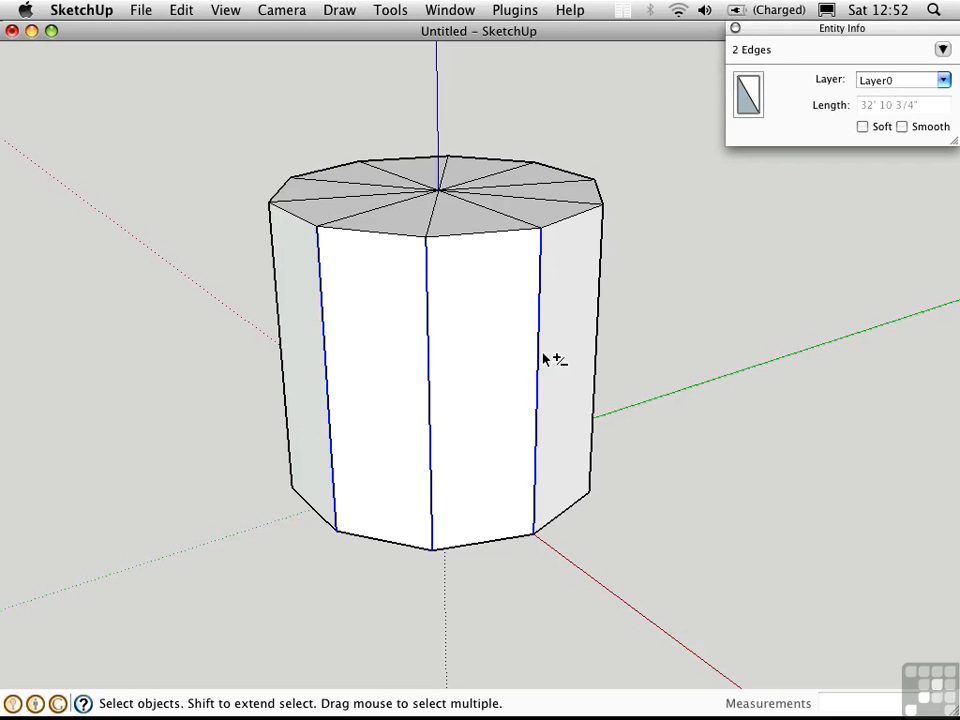
{"action": "left_click", "coordinate": [863, 126]}
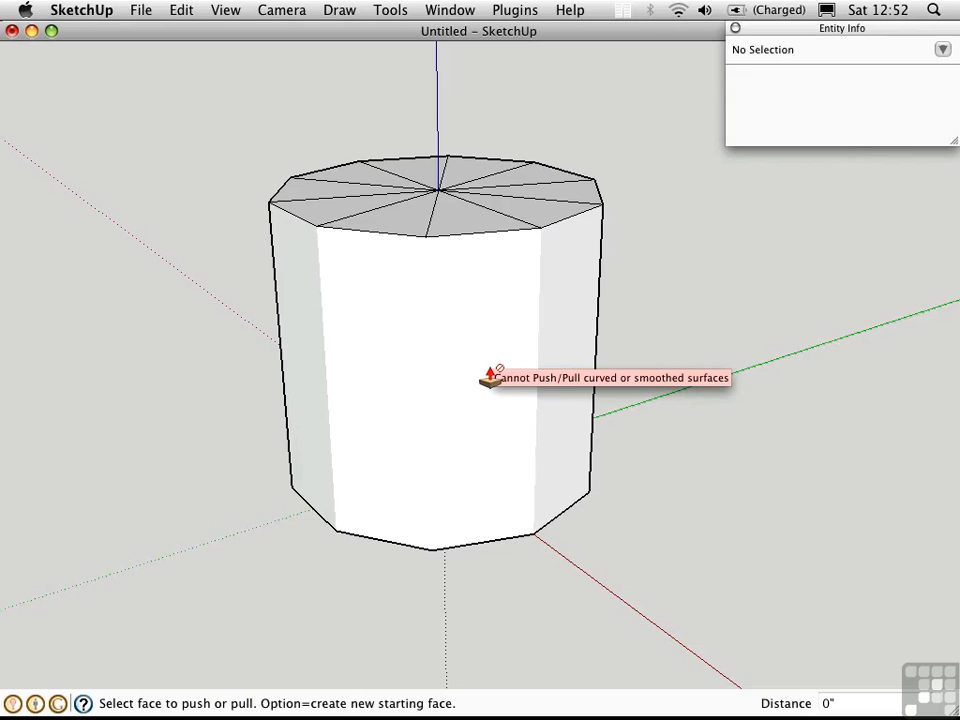
{"action": "mouse_move", "coordinate": [543, 327]}
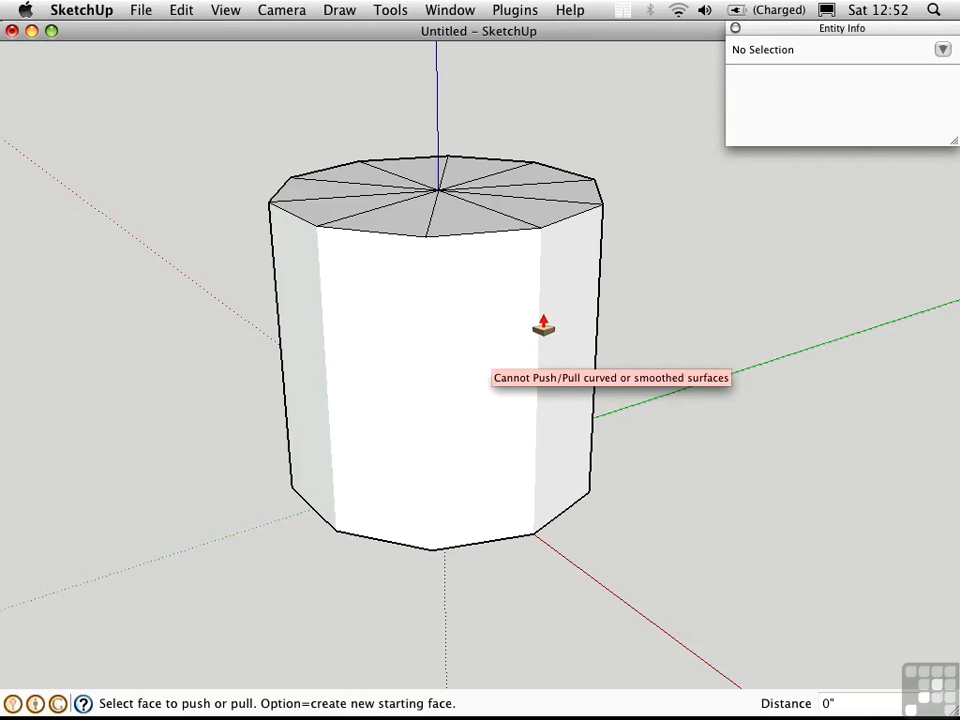
{"action": "mouse_move", "coordinate": [513, 448]}
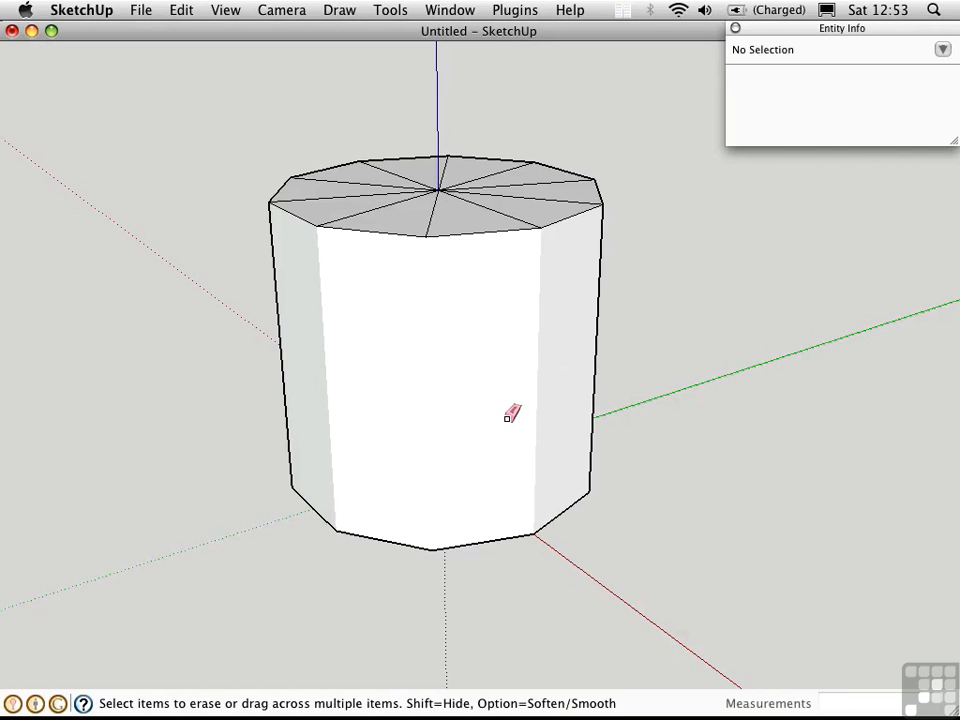
- Unsoften a front edge with the Eraser, then select the whole prism (61 entities)
{"action": "left_click", "coordinate": [535, 380]}
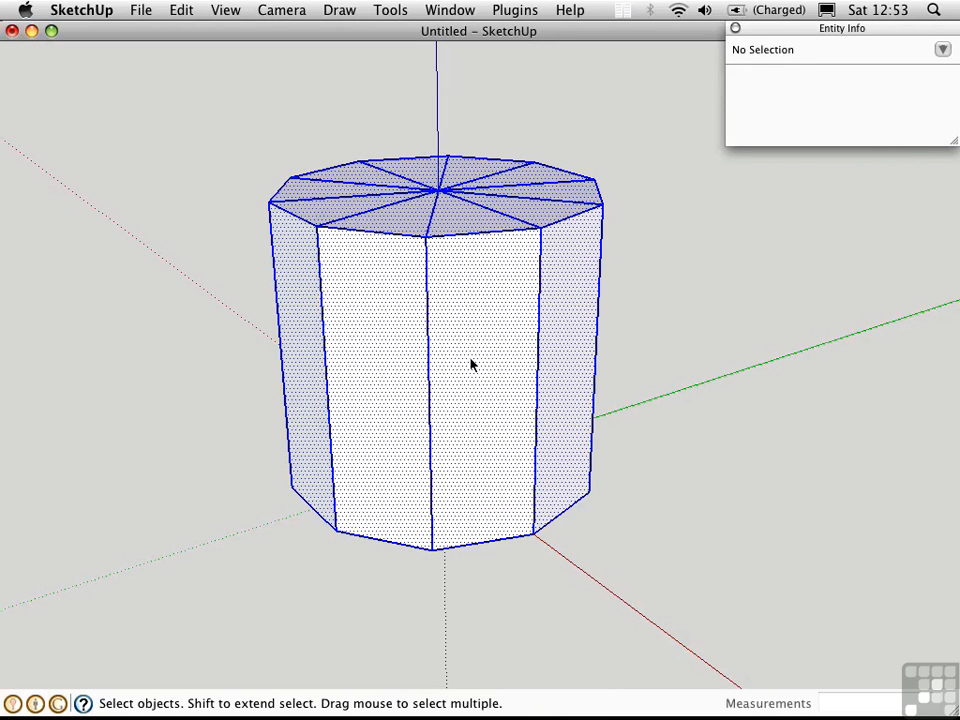
{"action": "left_click", "coordinate": [449, 10]}
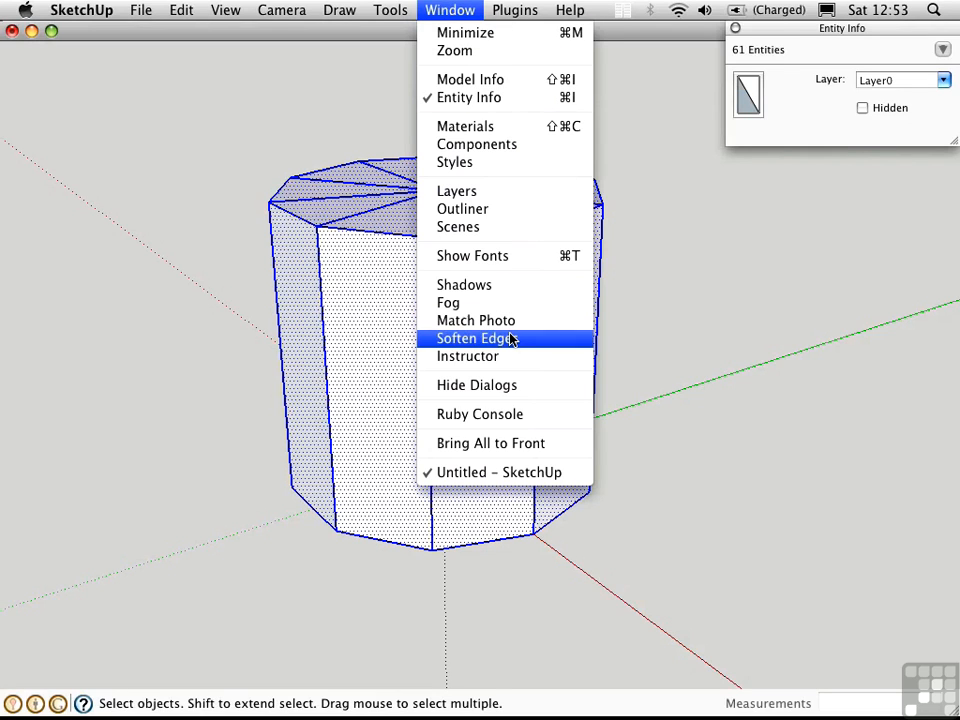
- Open Soften Edges for the prism at 33 degrees with Smooth Normals on
{"action": "left_click", "coordinate": [475, 338]}
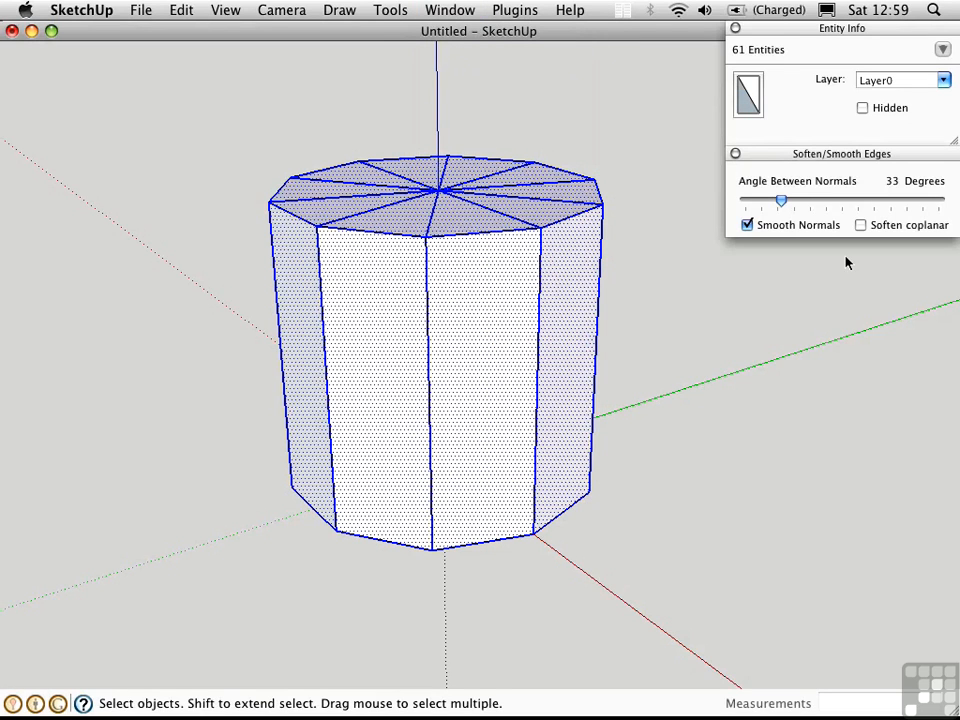
{"action": "mouse_move", "coordinate": [868, 262]}
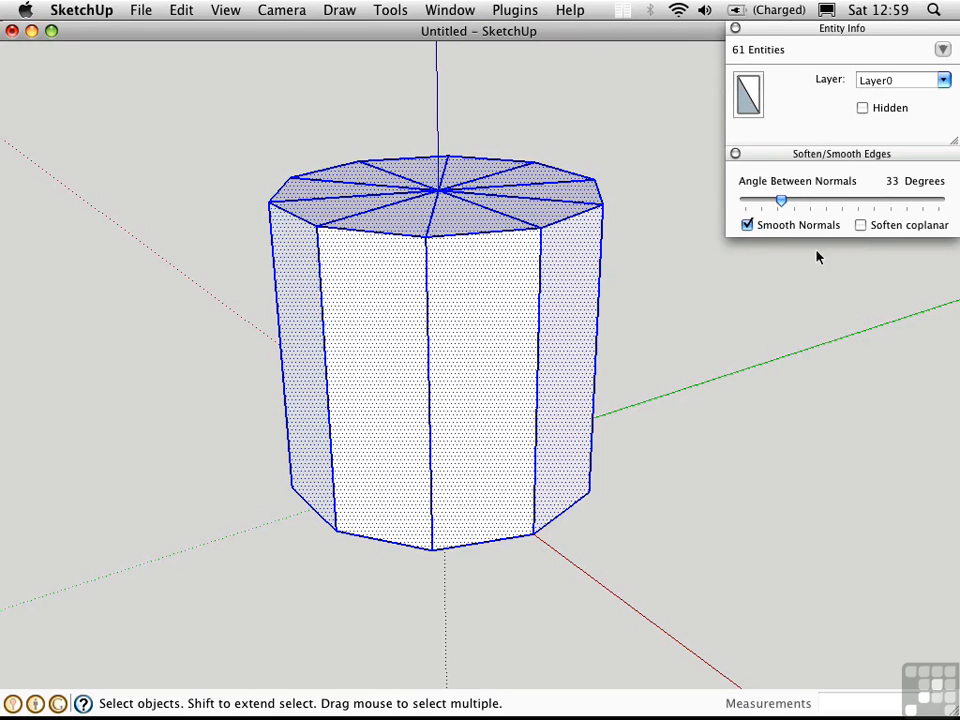
{"action": "mouse_move", "coordinate": [795, 321]}
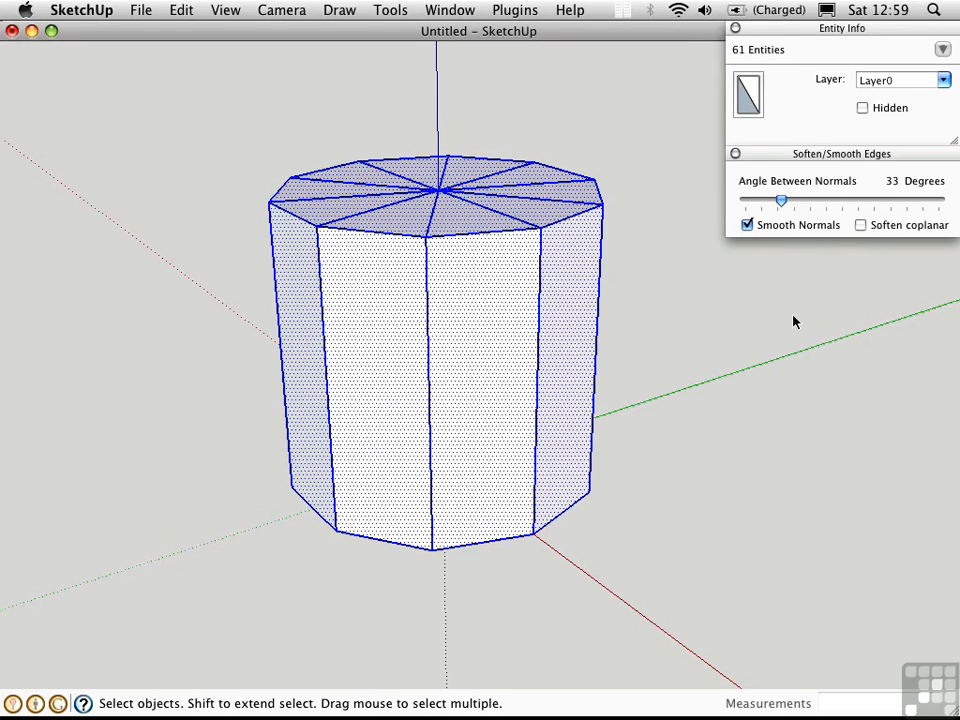
{"action": "mouse_move", "coordinate": [867, 237]}
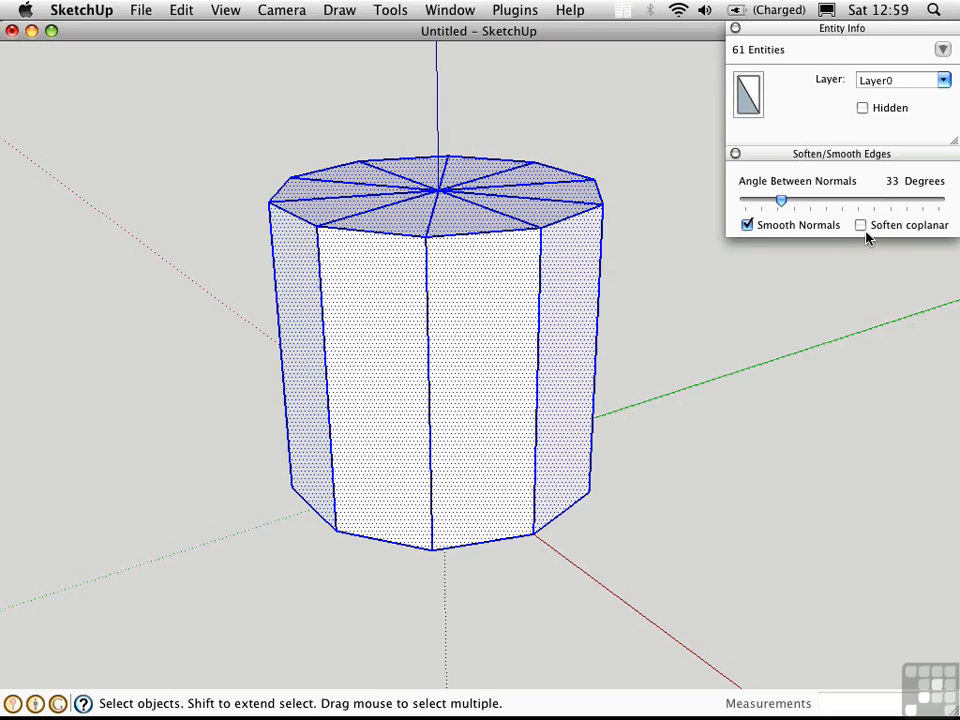
{"action": "mouse_move", "coordinate": [757, 234]}
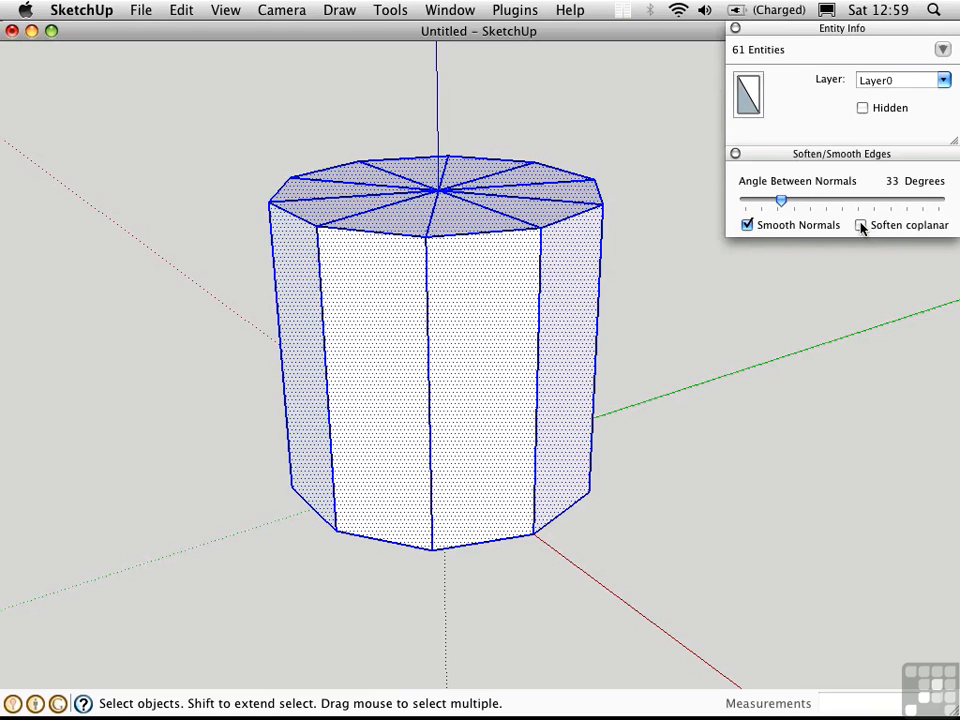
- Toggle Soften coplanar on, off, then on to hide the top face's triangle edges
{"action": "left_click", "coordinate": [861, 224]}
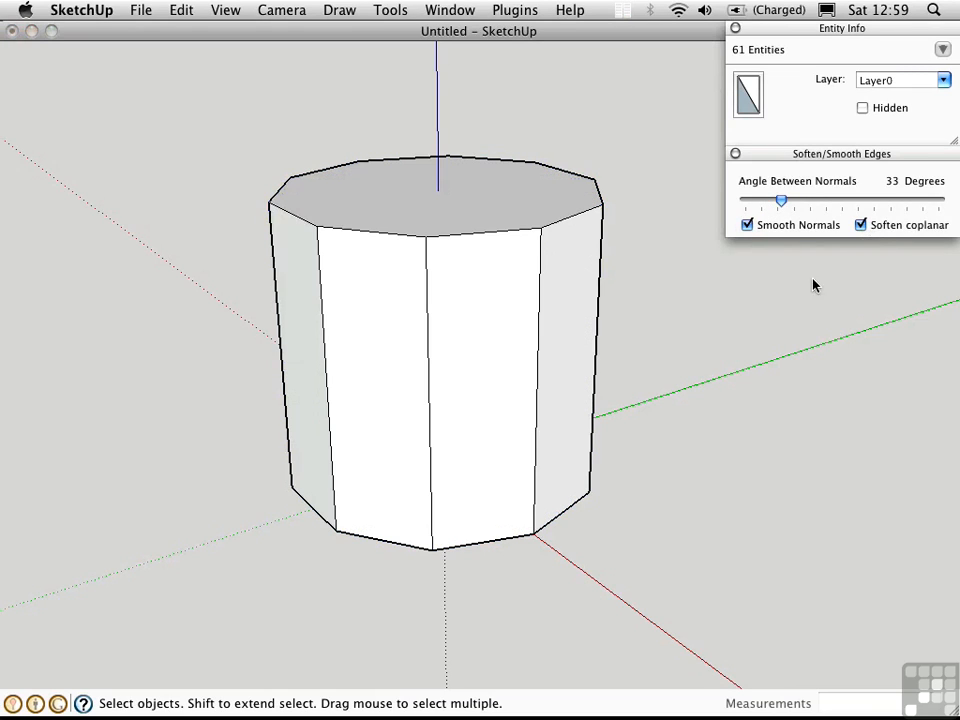
{"action": "mouse_move", "coordinate": [515, 205]}
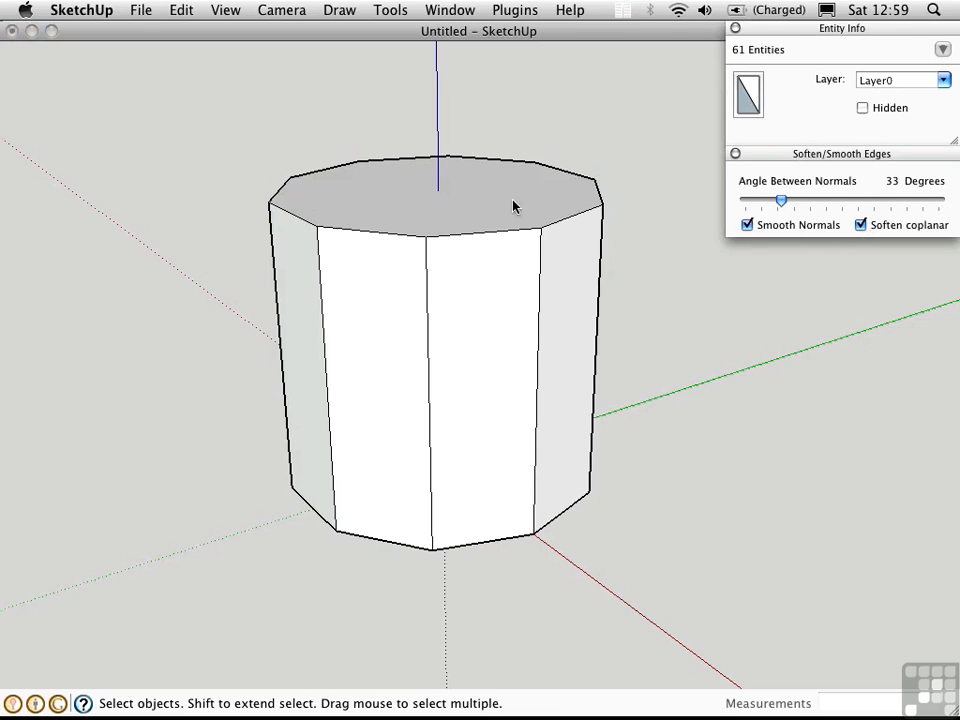
{"action": "mouse_move", "coordinate": [520, 227]}
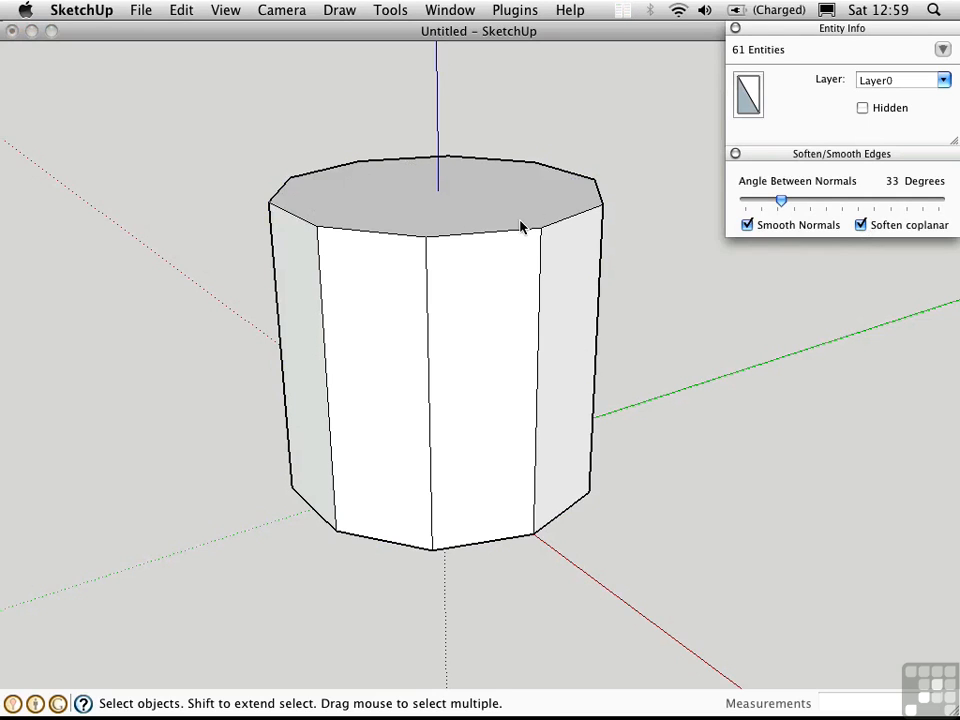
{"action": "left_click", "coordinate": [861, 225]}
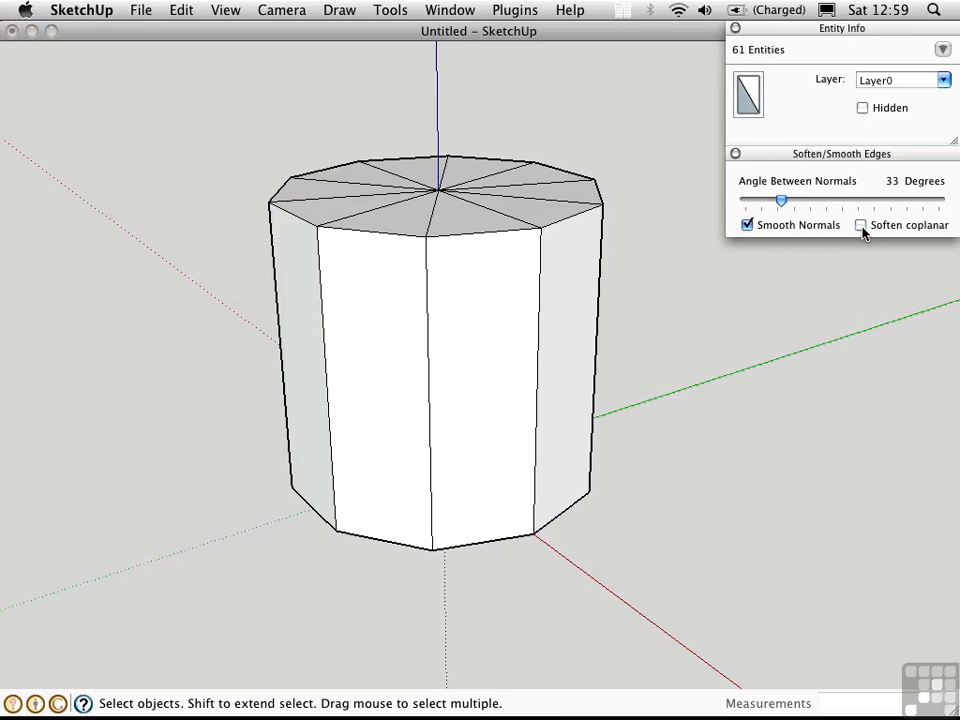
{"action": "left_click", "coordinate": [861, 224]}
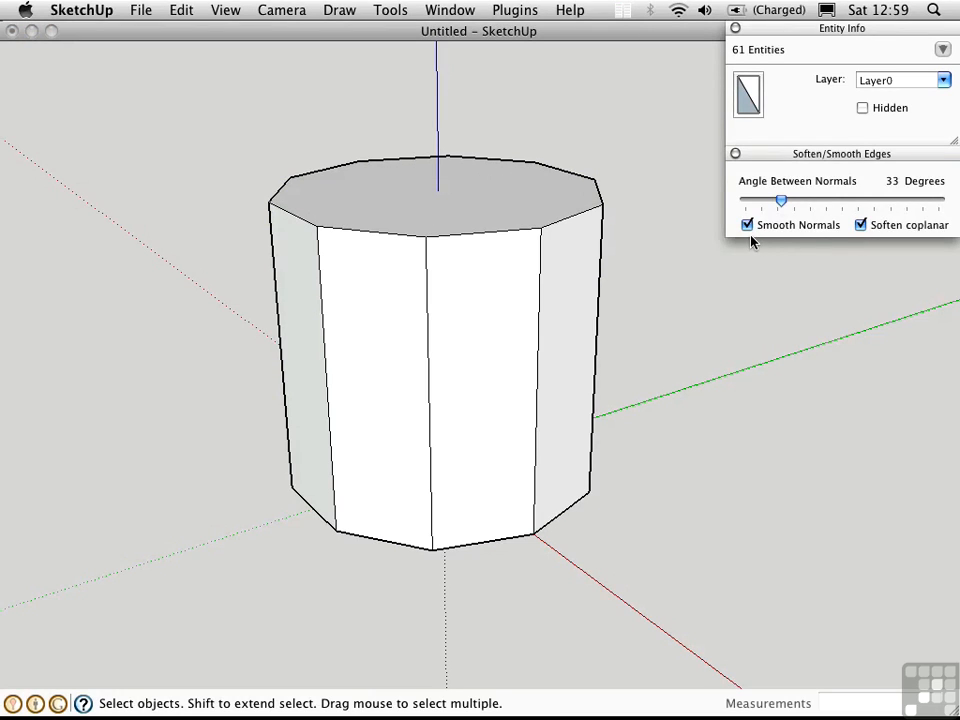
- Toggle Smooth Normals off, on, and finally off again
{"action": "left_click", "coordinate": [746, 224]}
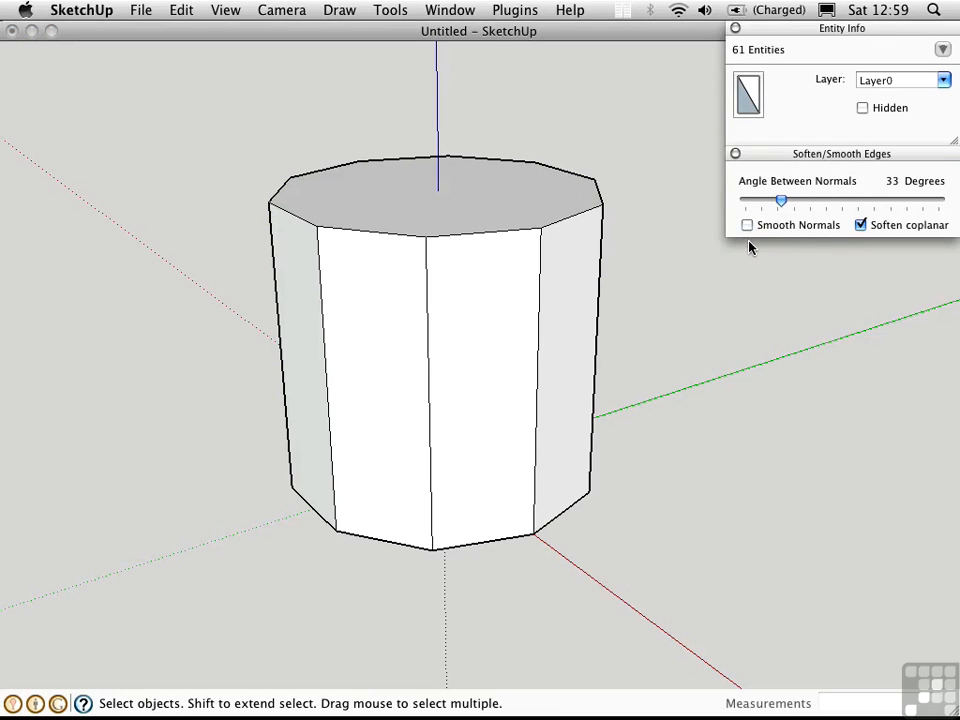
{"action": "left_click", "coordinate": [746, 224]}
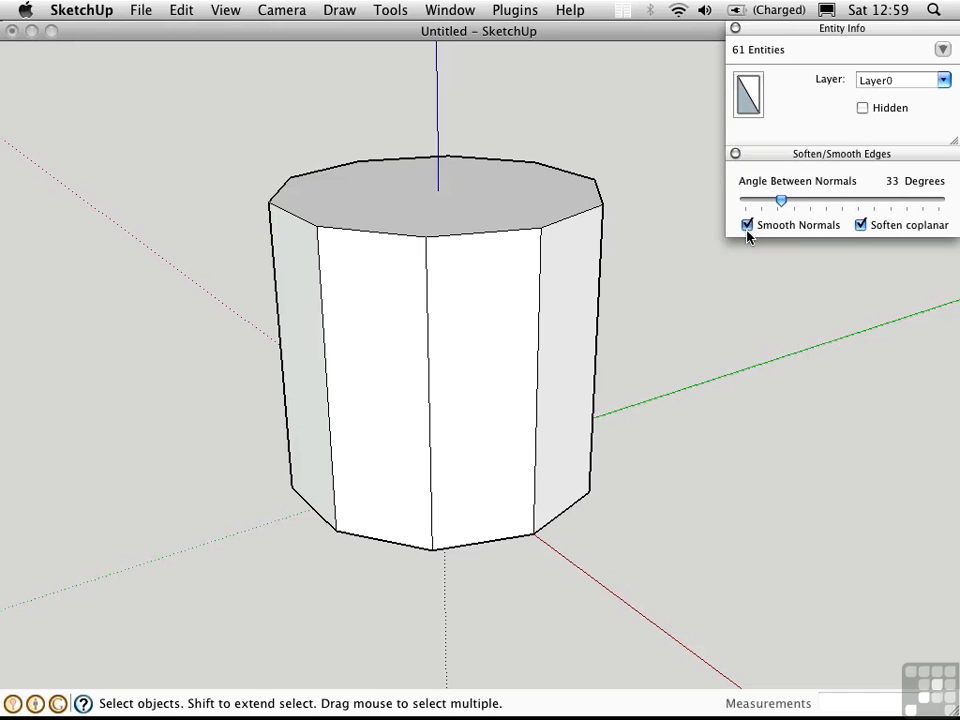
{"action": "left_click", "coordinate": [746, 224]}
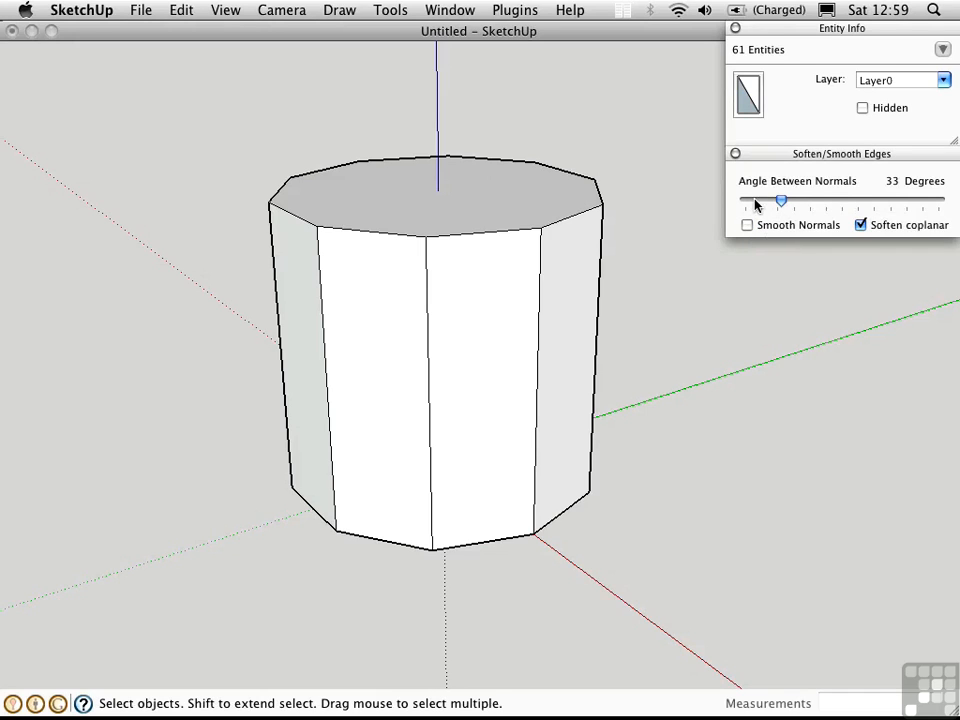
{"action": "mouse_move", "coordinate": [752, 234]}
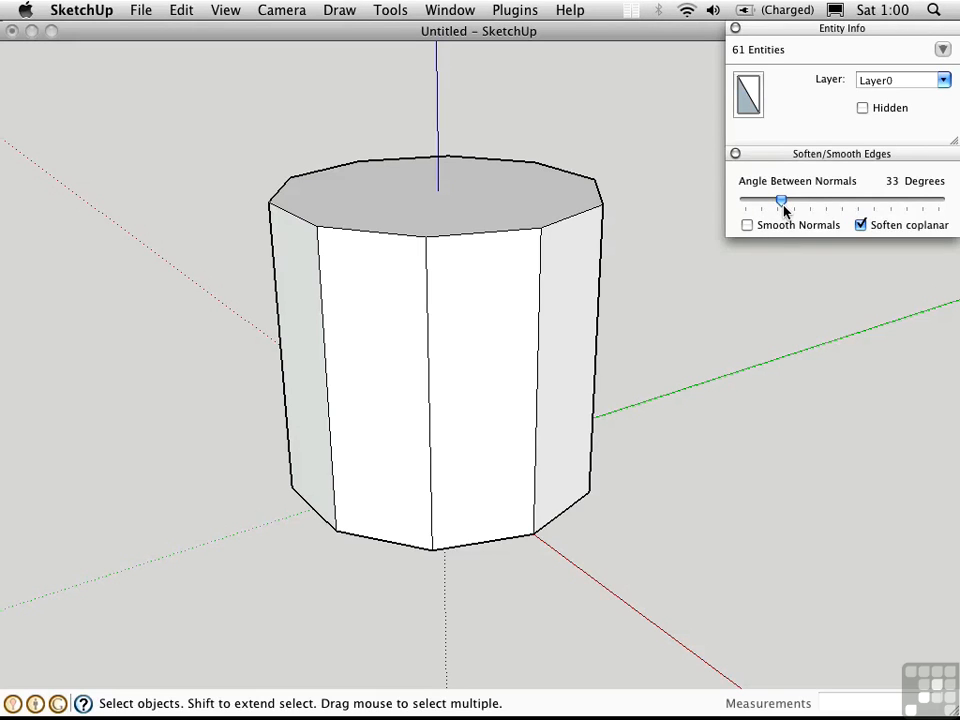
- Raise the soften angle to 41 degrees, orbit the prism, then lower it to 32
{"action": "left_click_drag", "start_coordinate": [781, 203], "coordinate": [789, 203]}
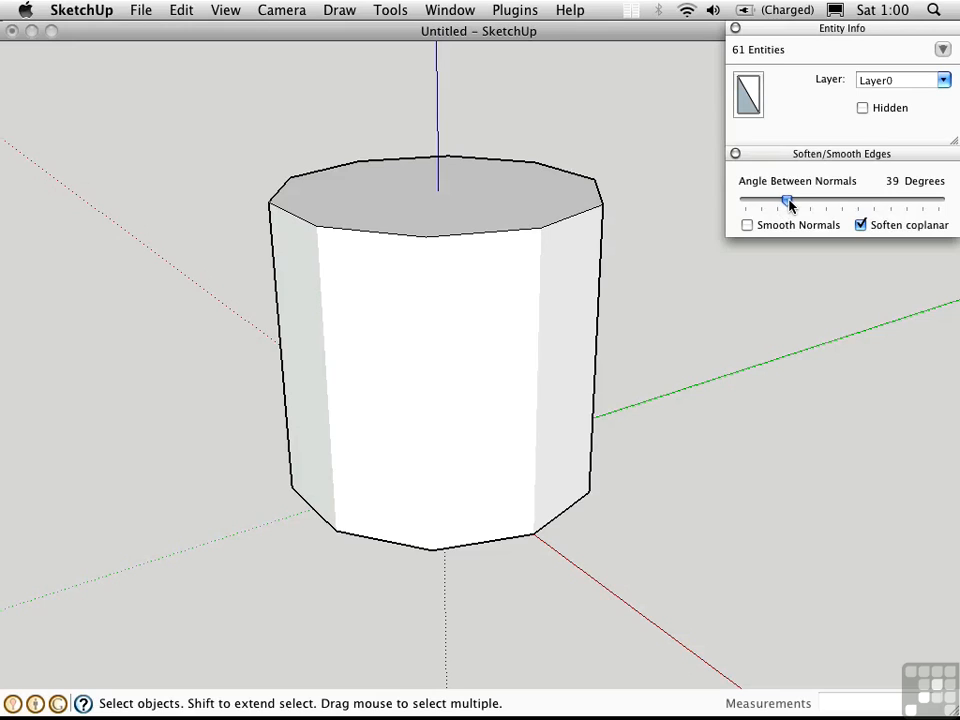
{"action": "left_click_drag", "start_coordinate": [787, 203], "coordinate": [790, 203]}
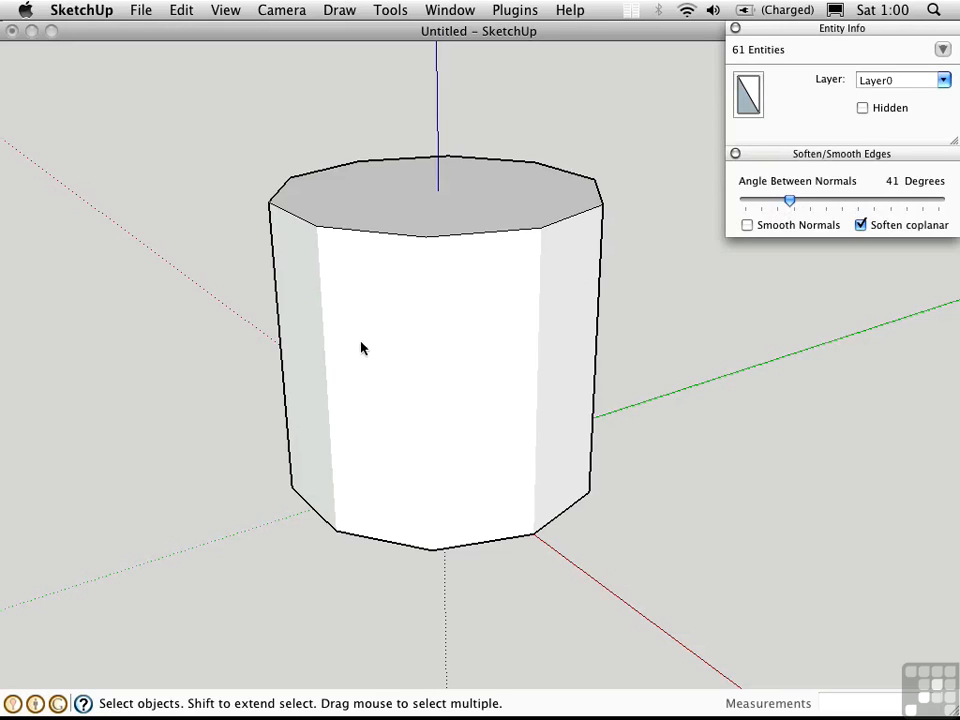
{"action": "mouse_move", "coordinate": [612, 367]}
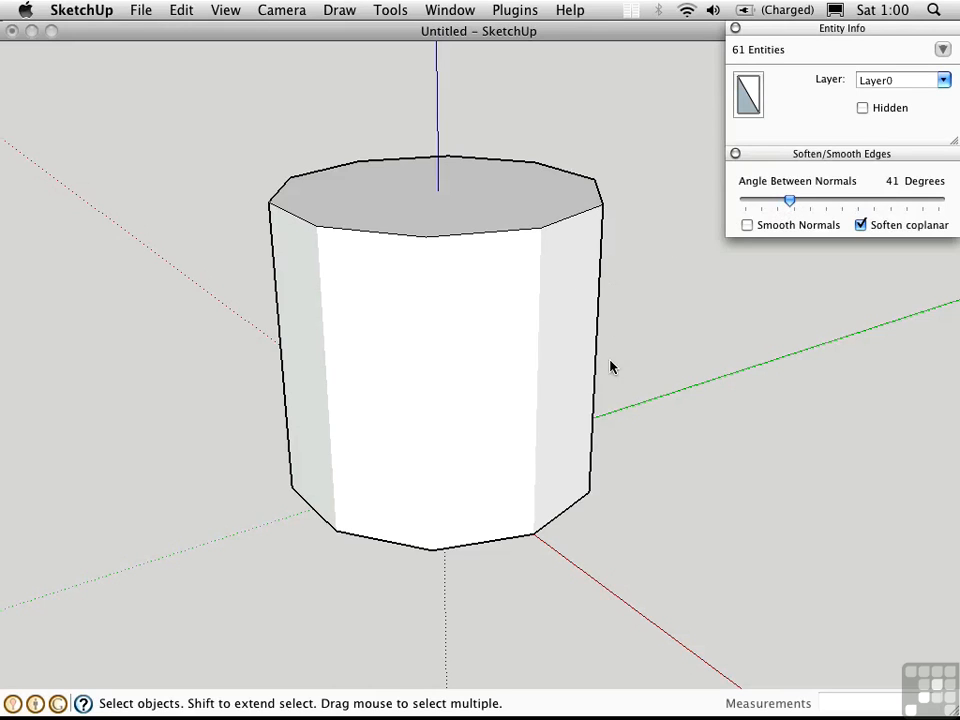
{"action": "mouse_move", "coordinate": [500, 120]}
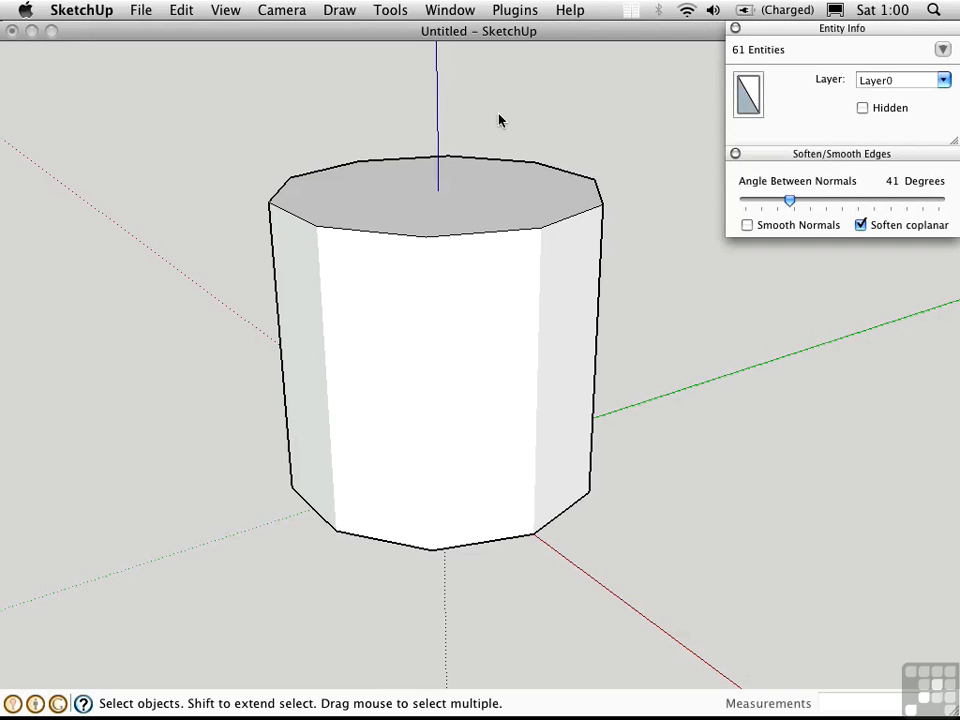
{"action": "left_click_drag", "start_coordinate": [500, 120], "coordinate": [245, 380]}
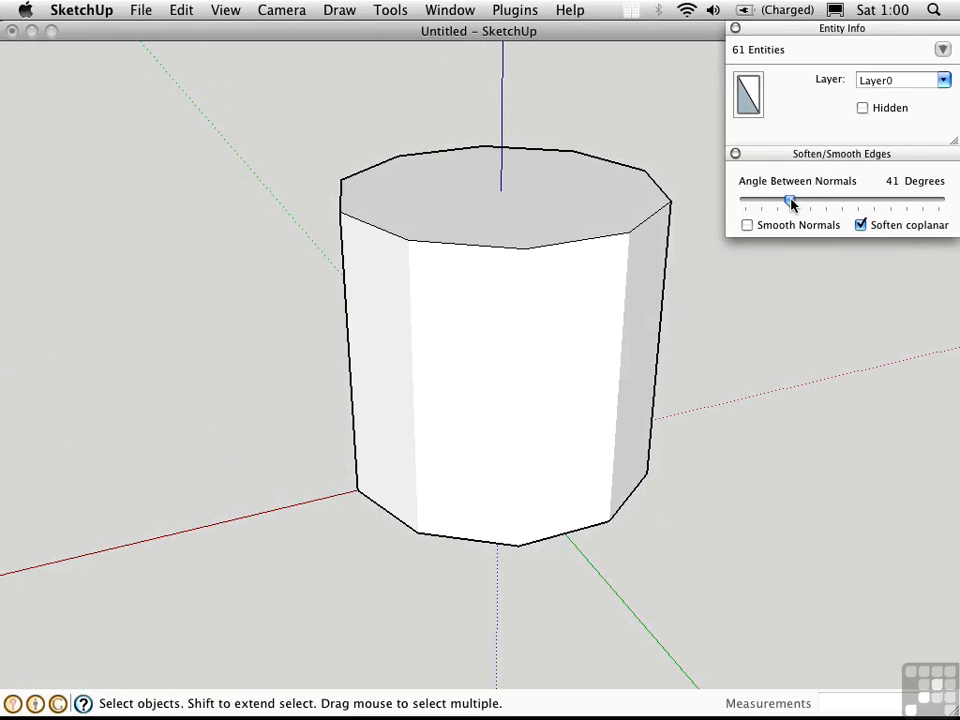
{"action": "left_click_drag", "start_coordinate": [790, 203], "coordinate": [780, 203]}
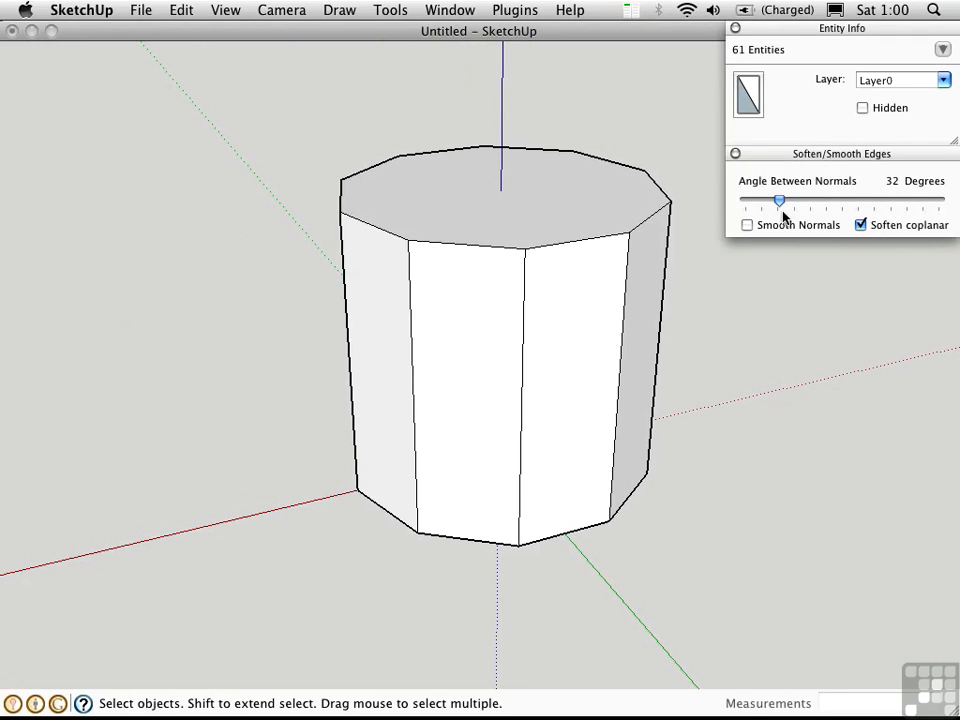
{"action": "mouse_move", "coordinate": [753, 255]}
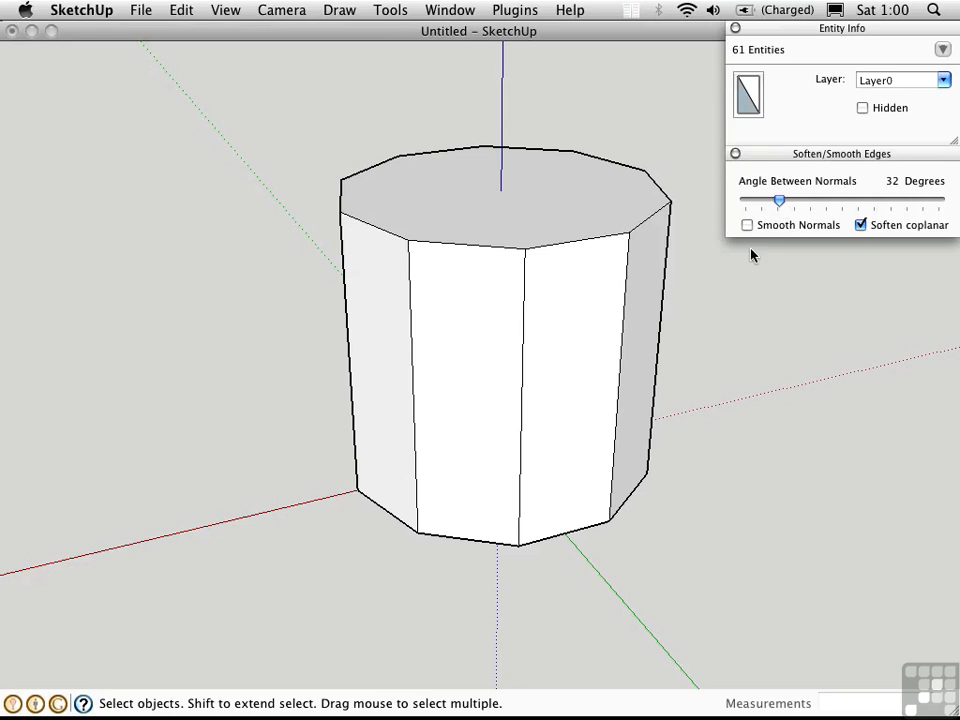
- Enable Smooth Normals and raise the soften angle through 33 to 41 degrees
{"action": "left_click", "coordinate": [746, 224]}
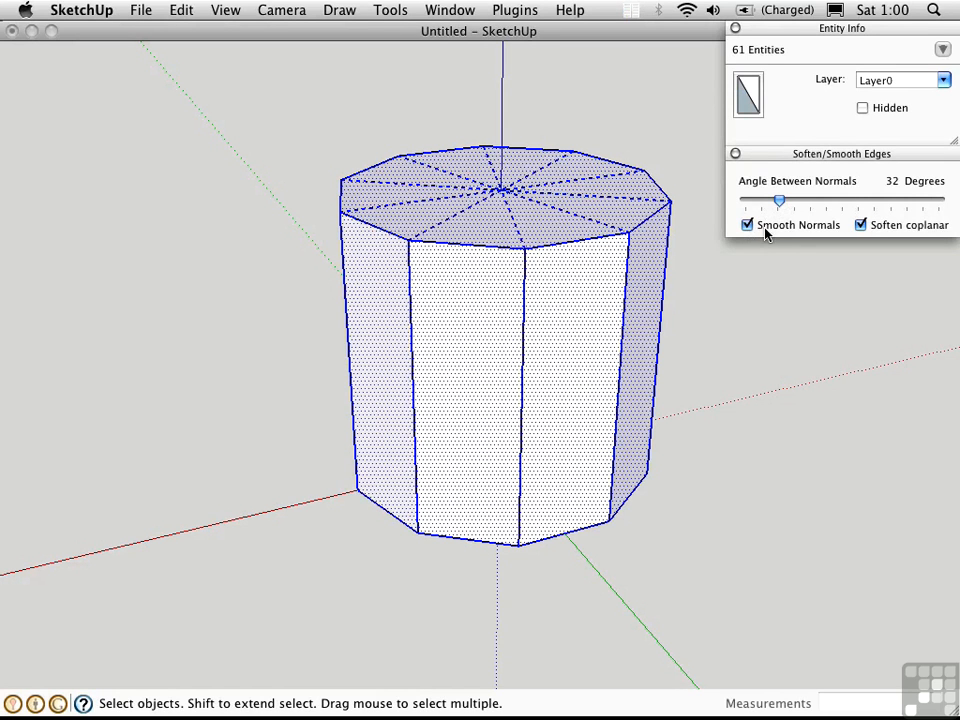
{"action": "left_click_drag", "start_coordinate": [779, 202], "coordinate": [782, 202]}
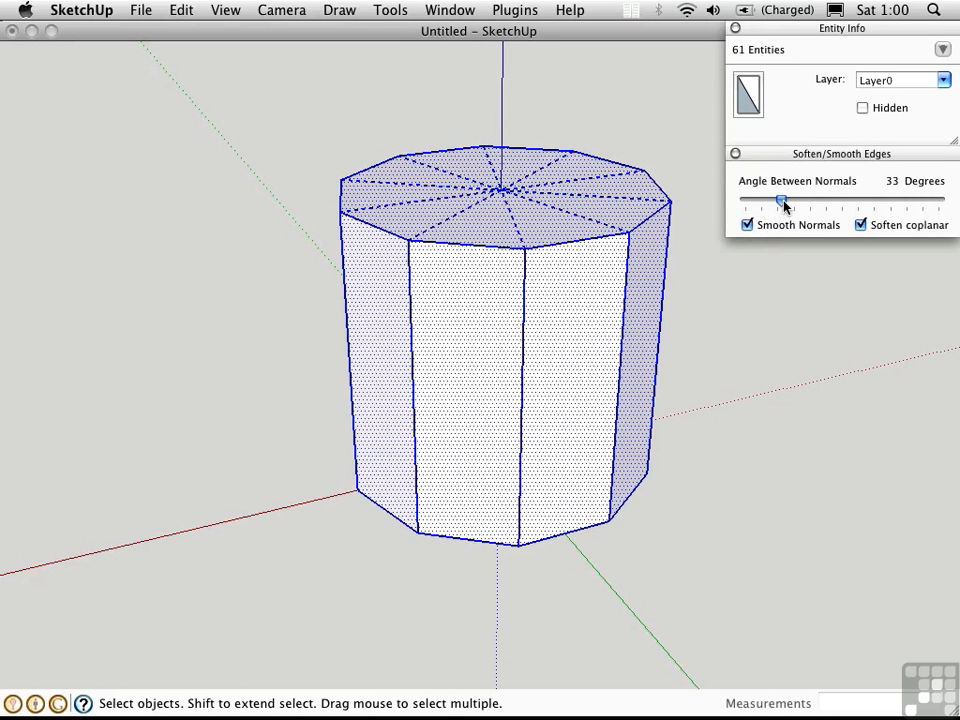
{"action": "left_click_drag", "start_coordinate": [781, 202], "coordinate": [789, 202]}
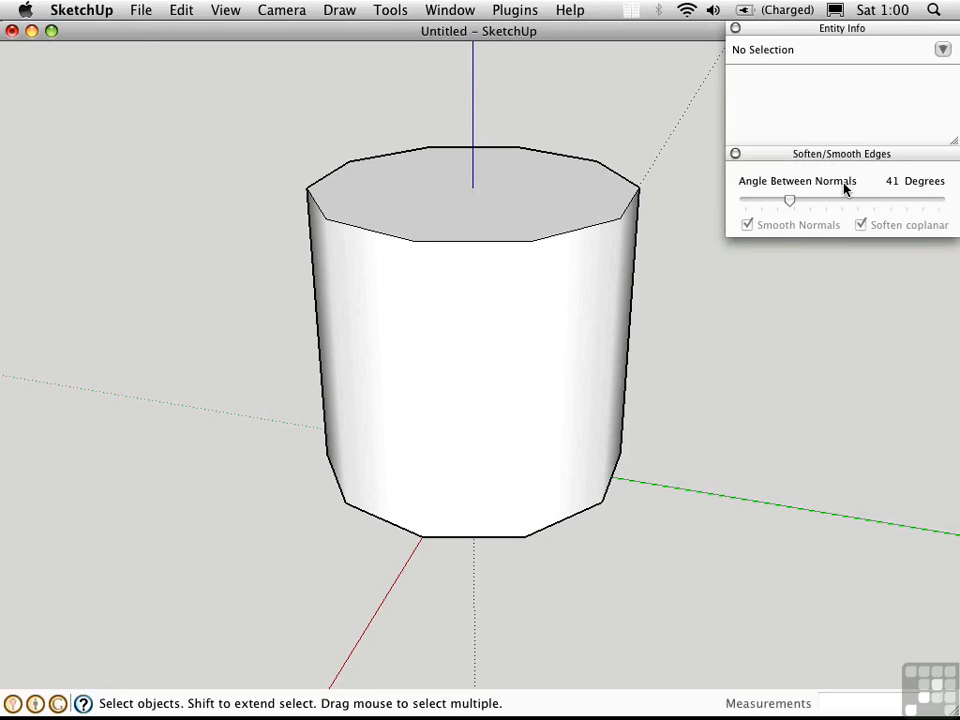
{"action": "mouse_move", "coordinate": [848, 256]}
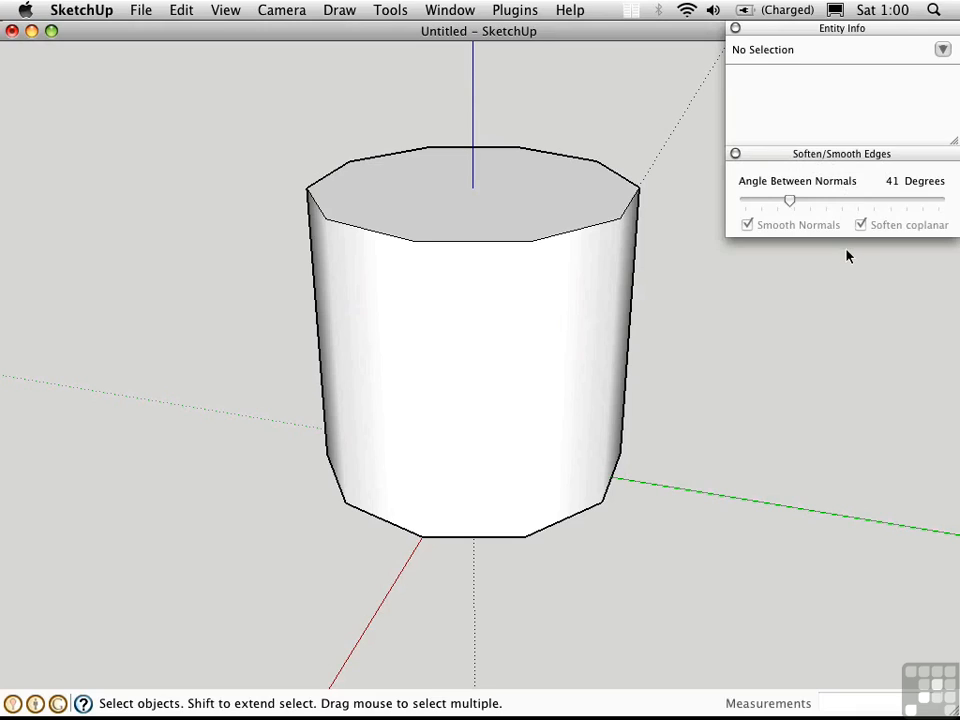